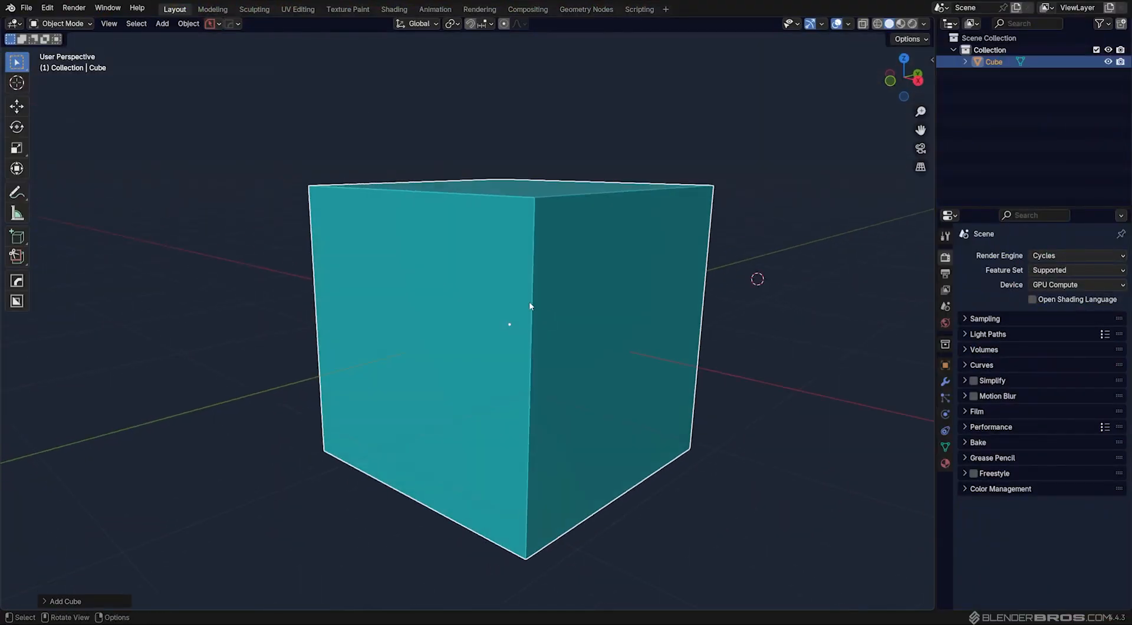
- Open Preferences from the Edit menu and scroll to the 3D Viewport theme colours
{"action": "left_click", "coordinate": [49, 7]}
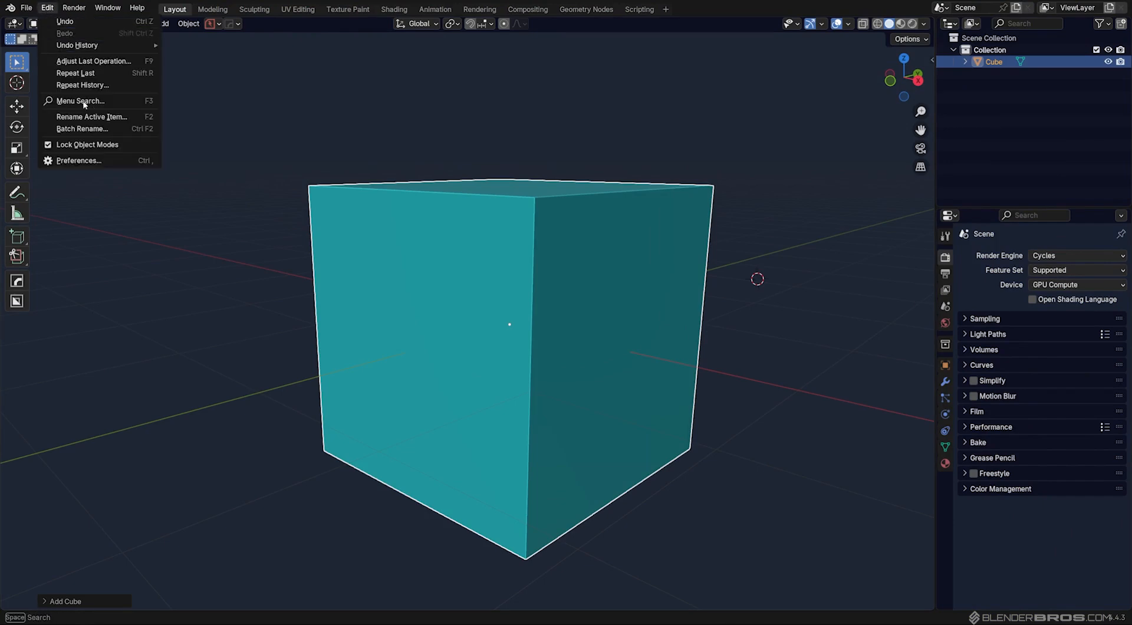
{"action": "left_click", "coordinate": [79, 160]}
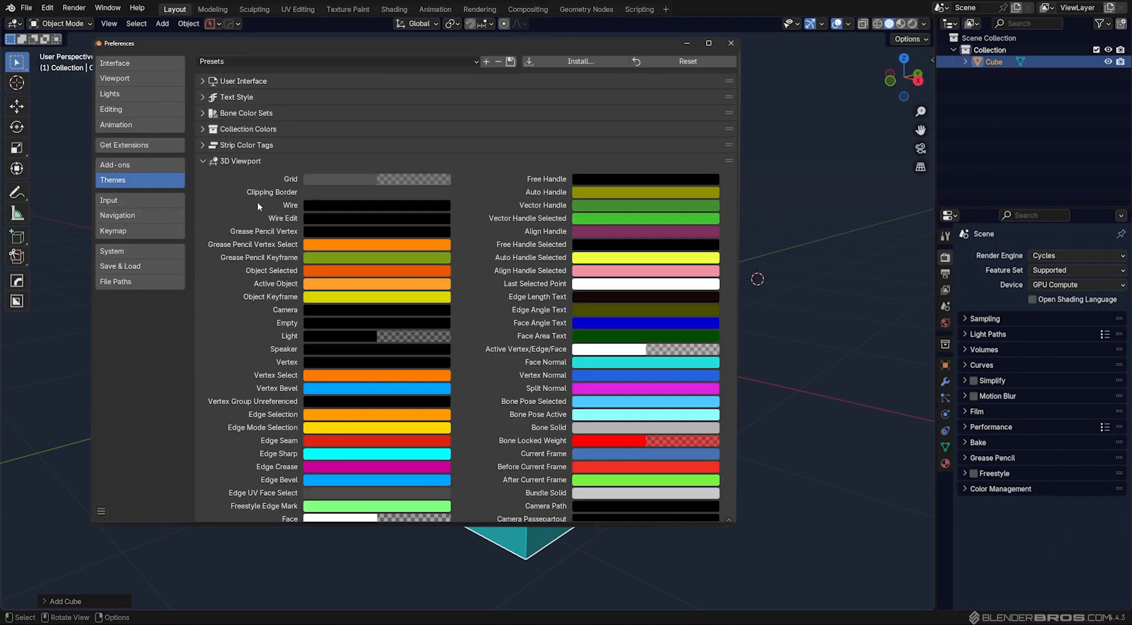
{"action": "scroll", "scroll_direction": "down", "scroll_amount": 3}
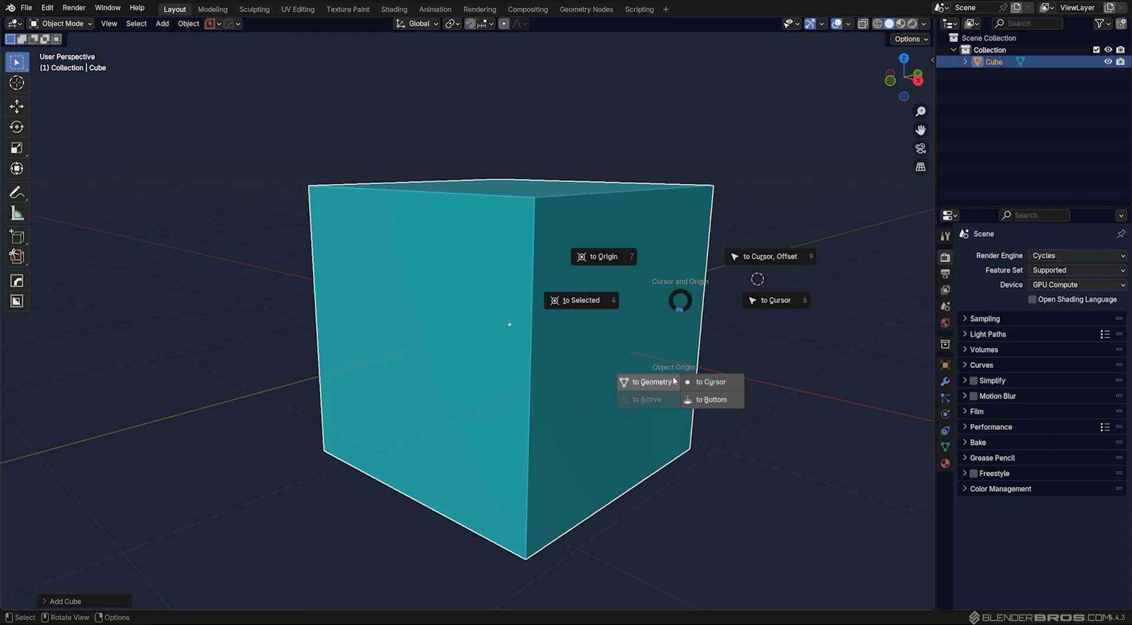
{"action": "mouse_move", "coordinate": [582, 301]}
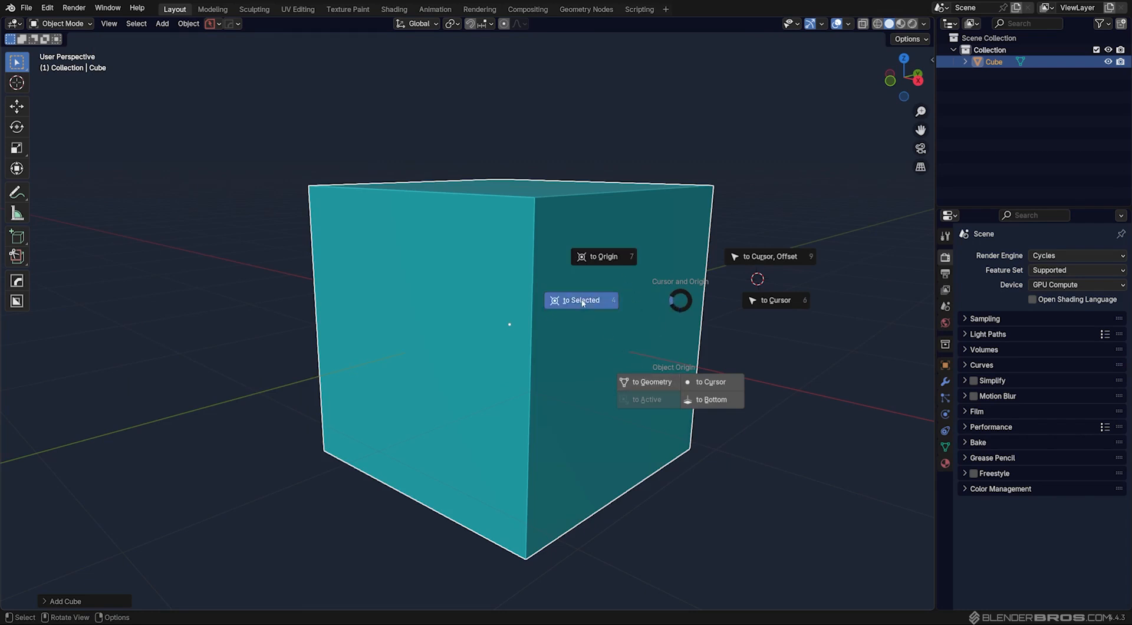
{"action": "left_click", "coordinate": [581, 300]}
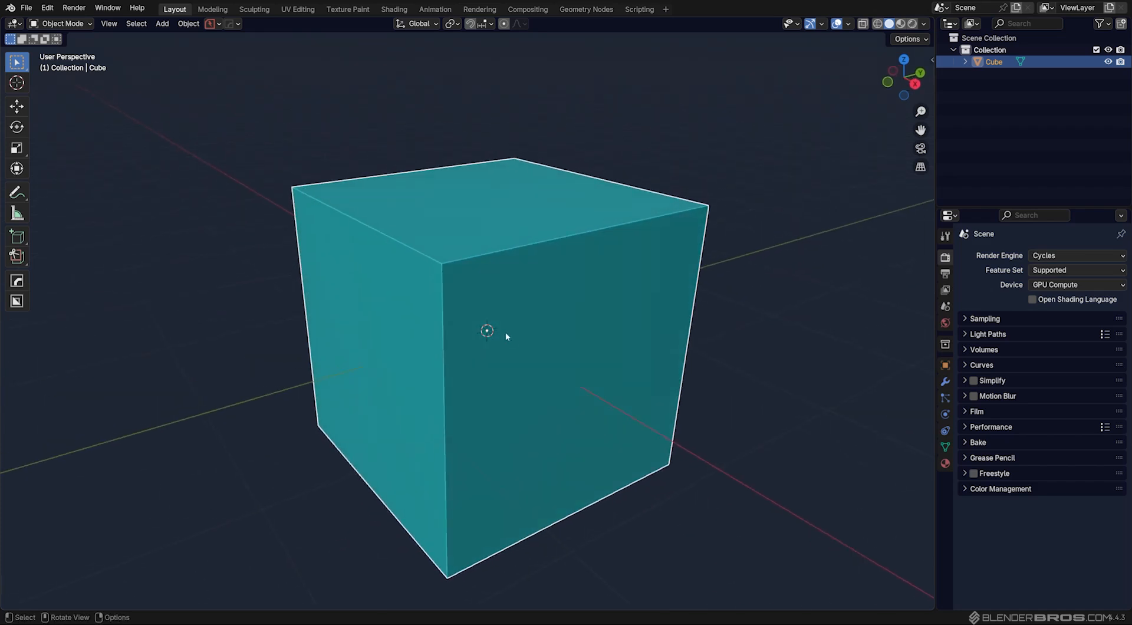
{"action": "mouse_move", "coordinate": [564, 373]}
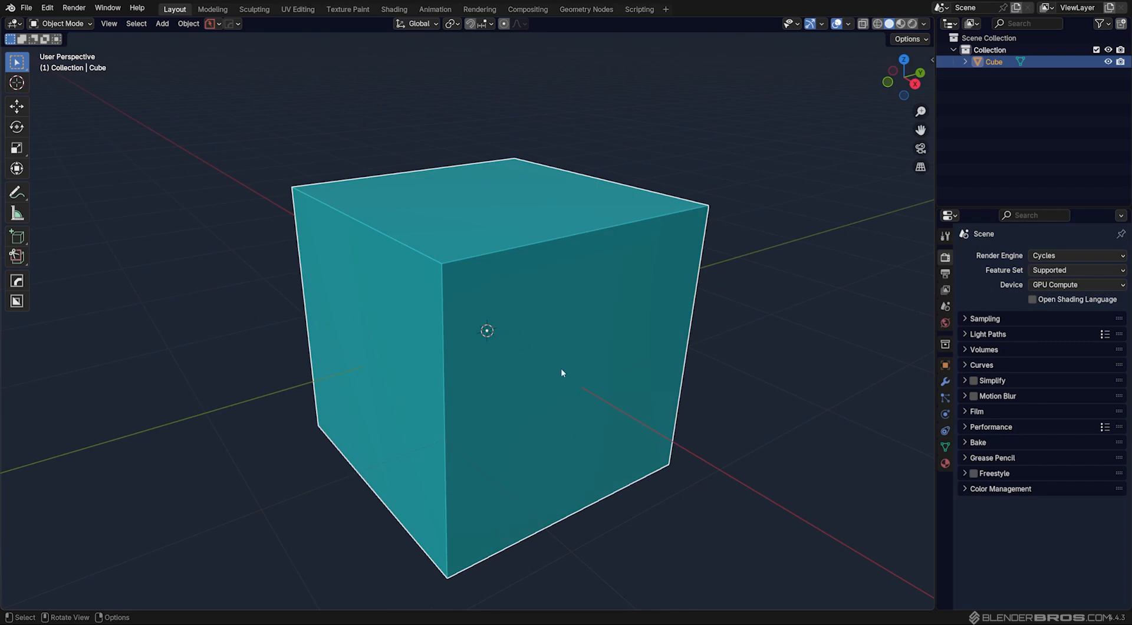
{"action": "left_click_drag", "start_coordinate": [562, 373], "coordinate": [663, 333]}
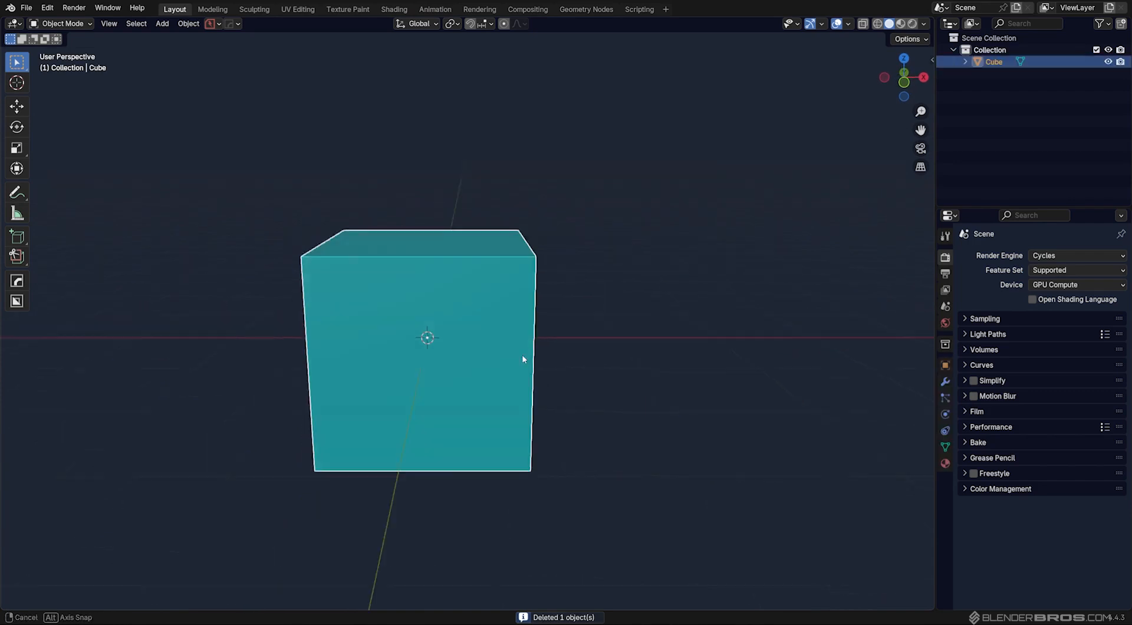
{"action": "left_click_drag", "start_coordinate": [523, 358], "coordinate": [392, 377]}
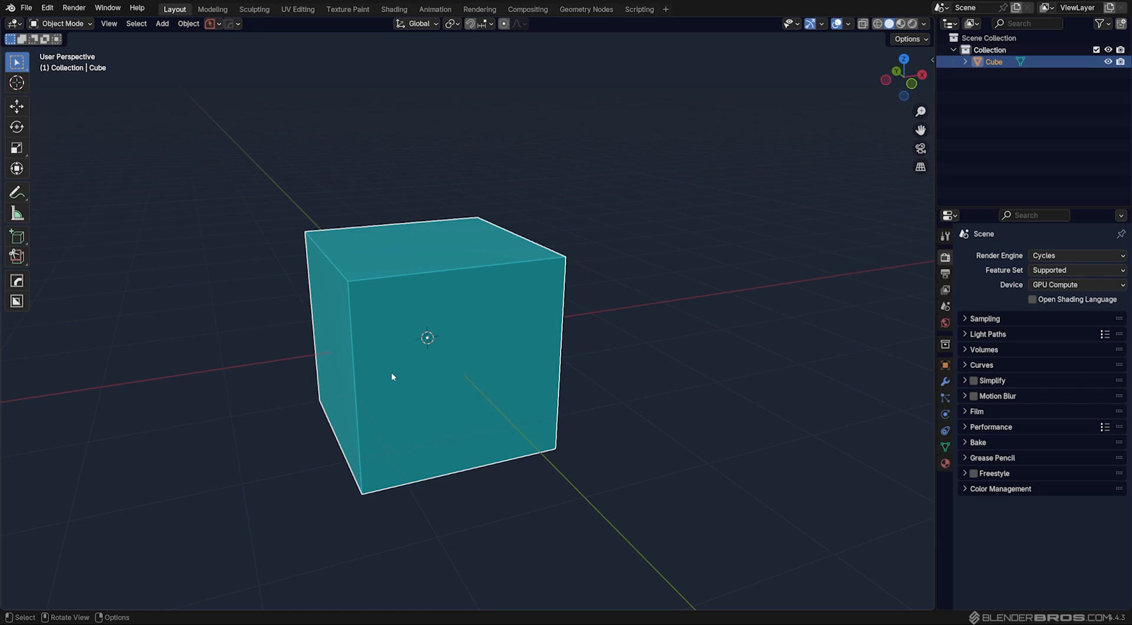
{"action": "mouse_move", "coordinate": [586, 299]}
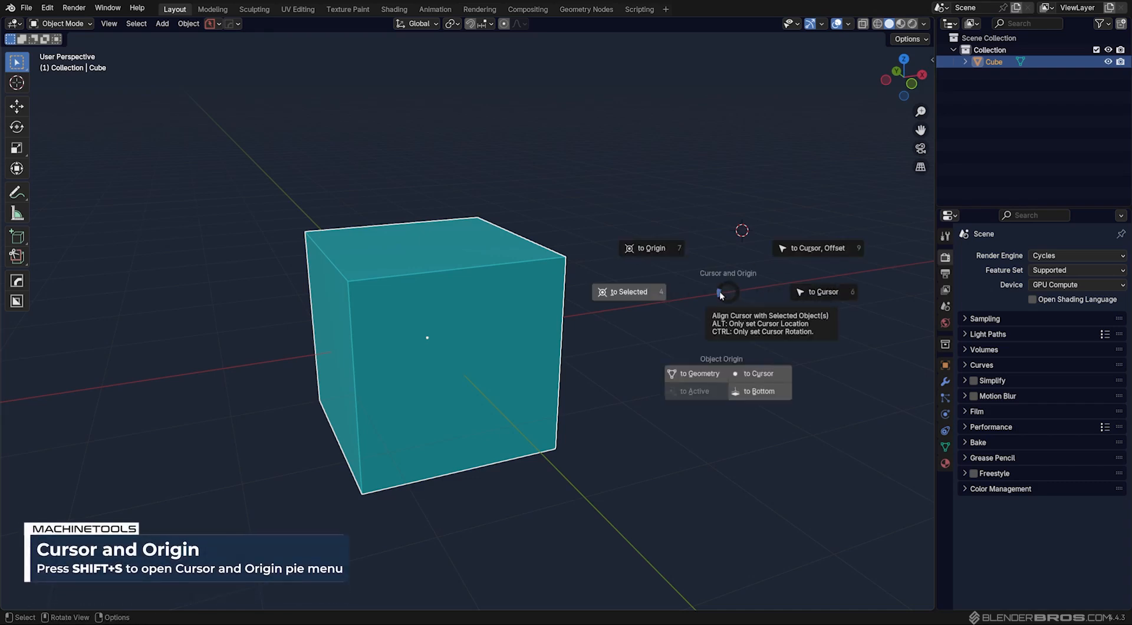
{"action": "left_click", "coordinate": [724, 292]}
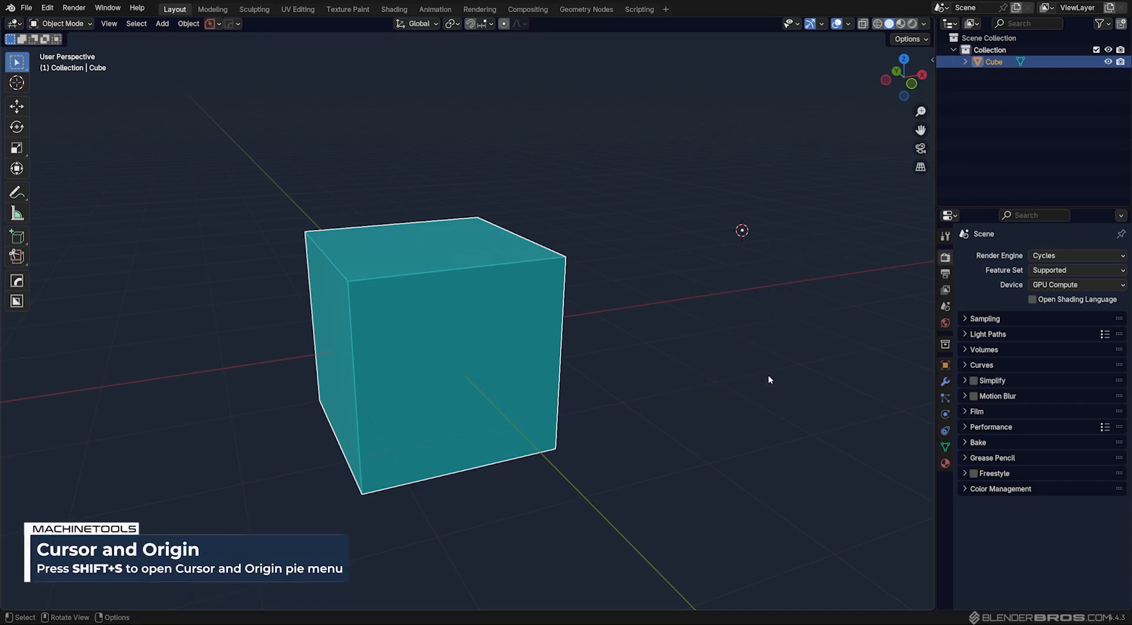
{"action": "mouse_move", "coordinate": [715, 332]}
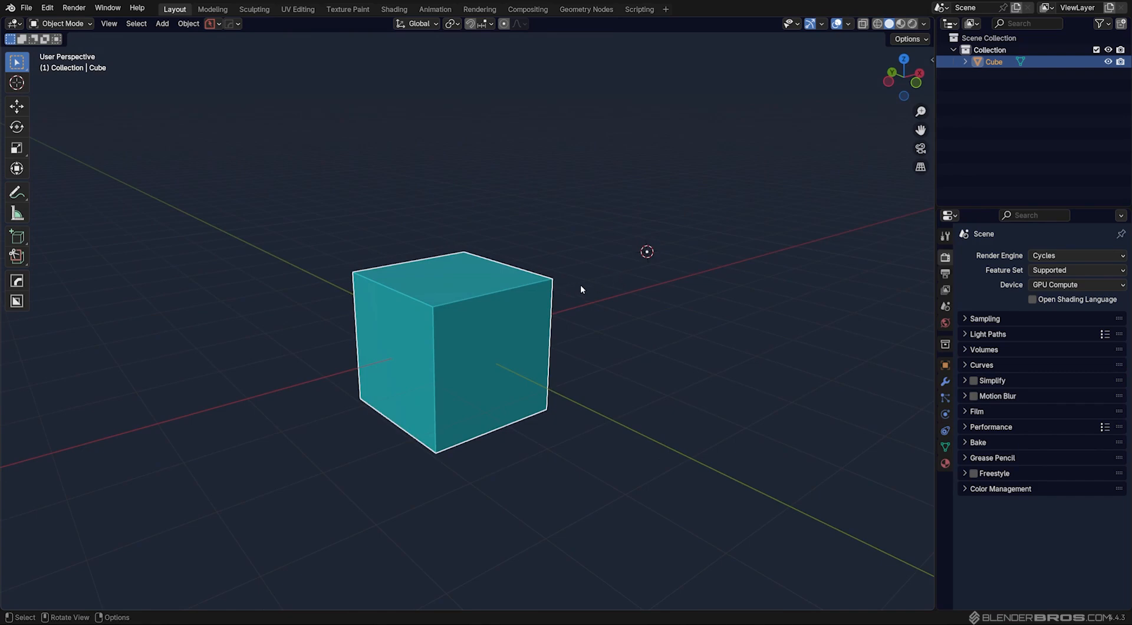
{"action": "mouse_move", "coordinate": [551, 314]}
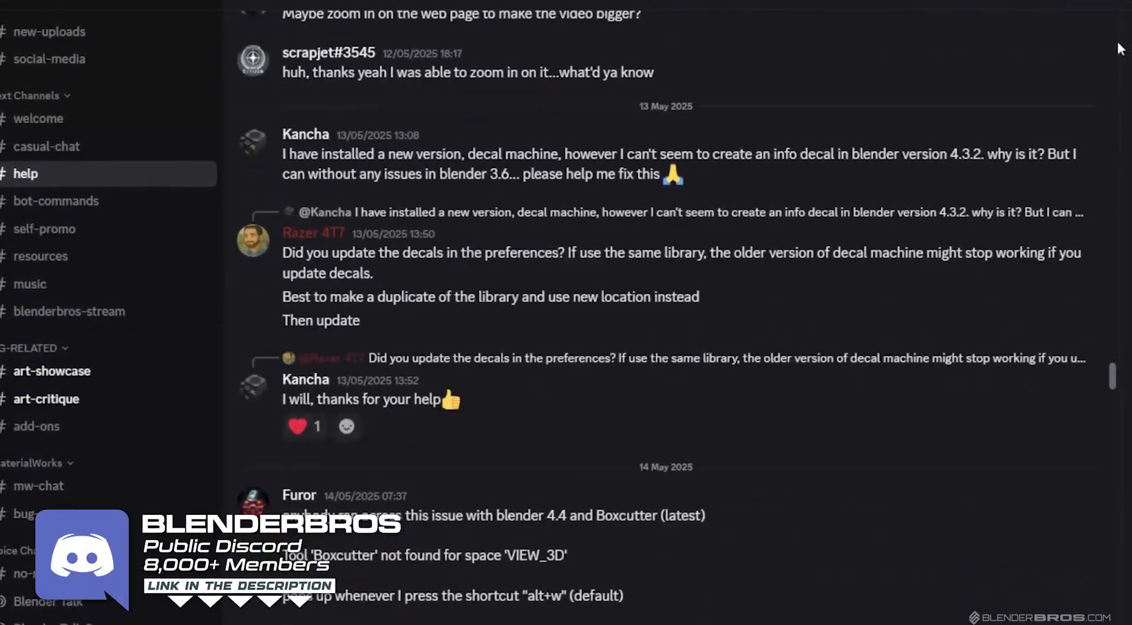
- Scroll past the Discord help chats to the testimonial mech render posts
{"action": "scroll", "scroll_direction": "down", "scroll_amount": 3}
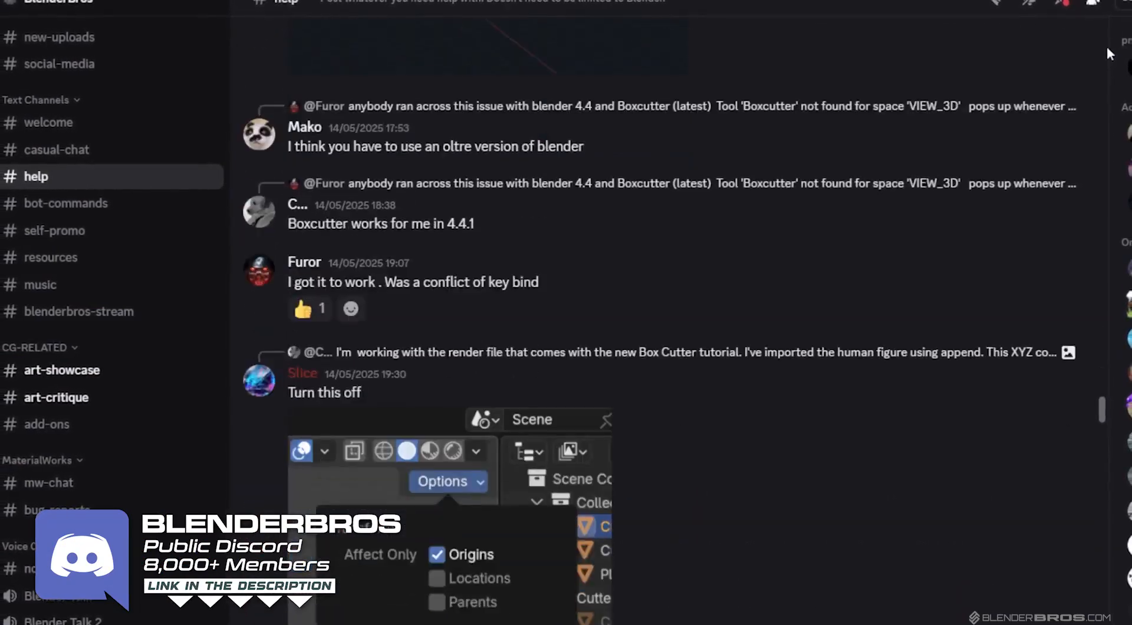
{"action": "scroll", "scroll_direction": "down", "scroll_amount": 3}
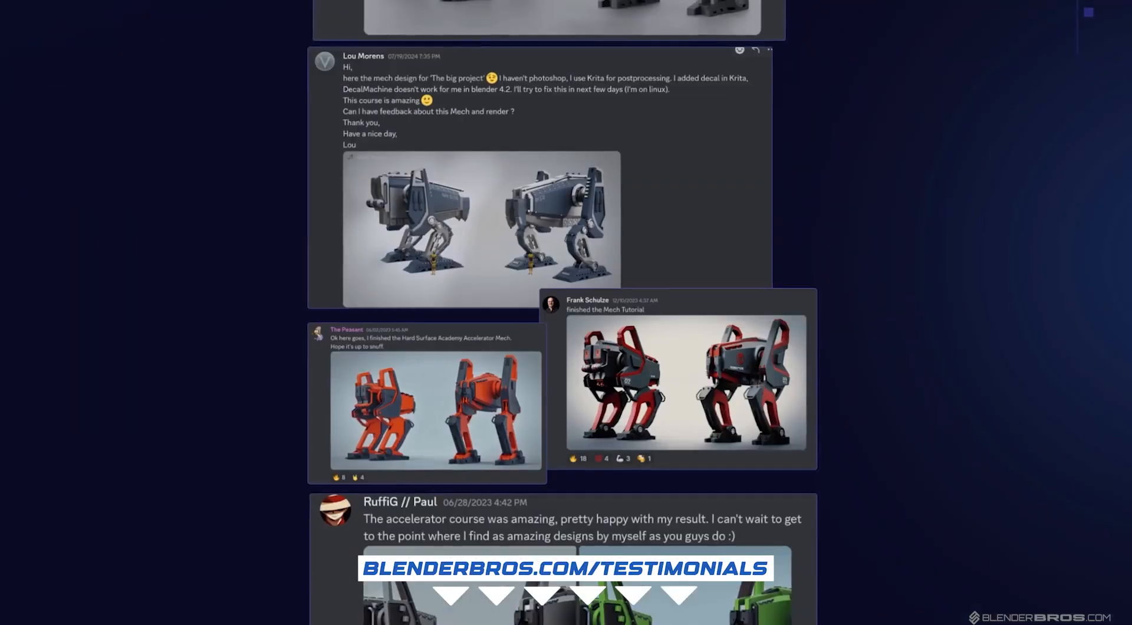
{"action": "scroll", "scroll_direction": "down", "scroll_amount": 3}
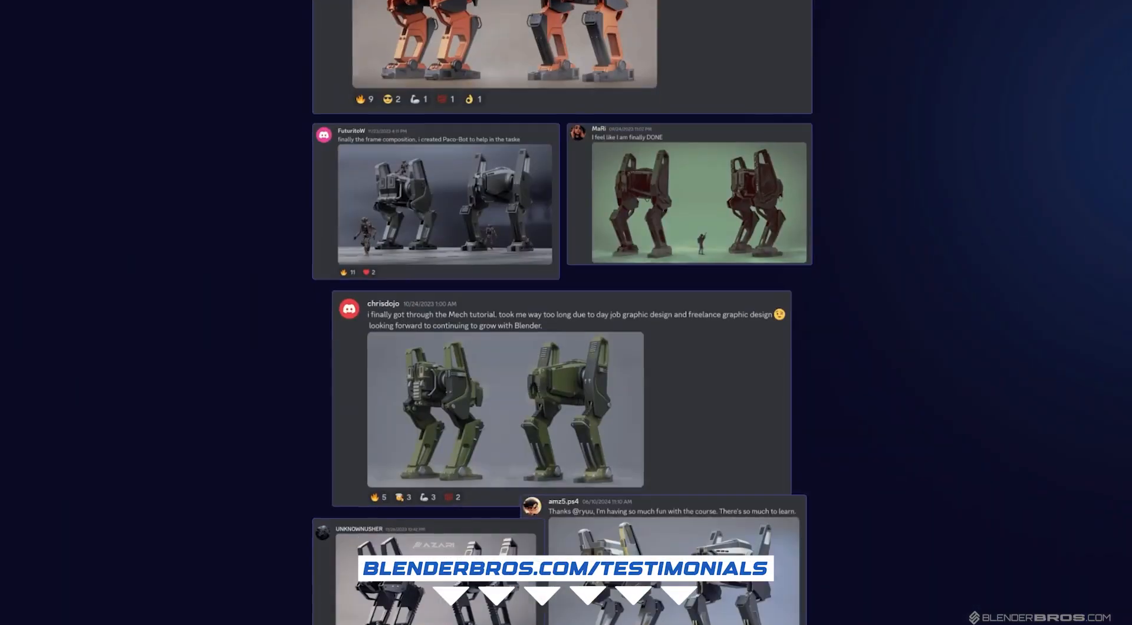
{"action": "scroll", "scroll_direction": "down", "scroll_amount": 3}
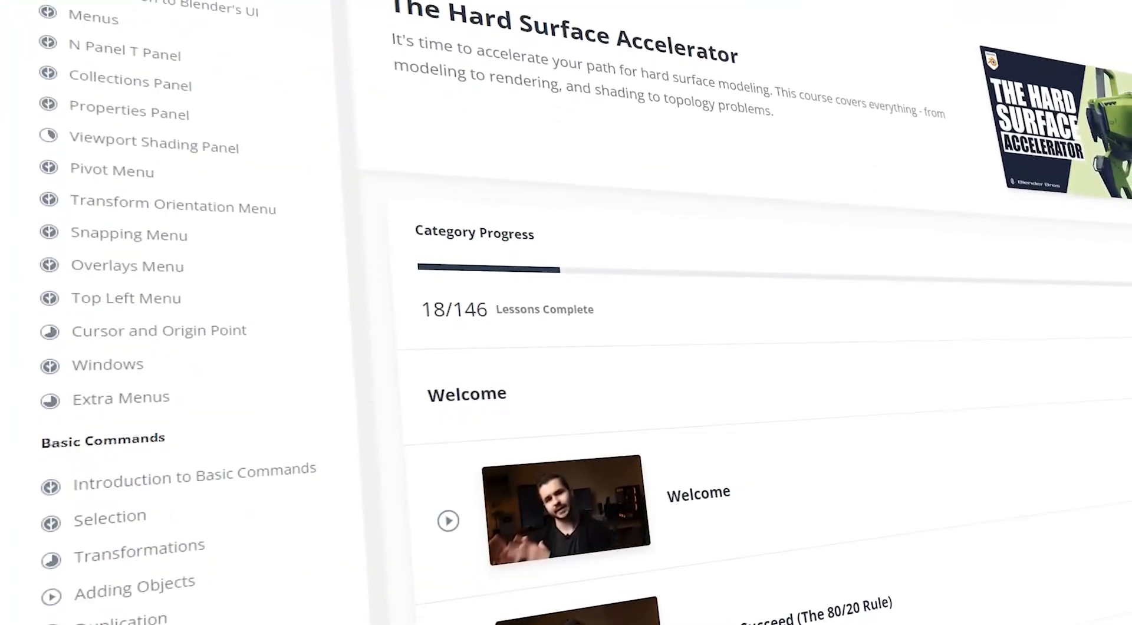
- Scroll the Hard Surface Accelerator lesson list, then return to Blender
{"action": "scroll", "scroll_direction": "down", "scroll_amount": 3}
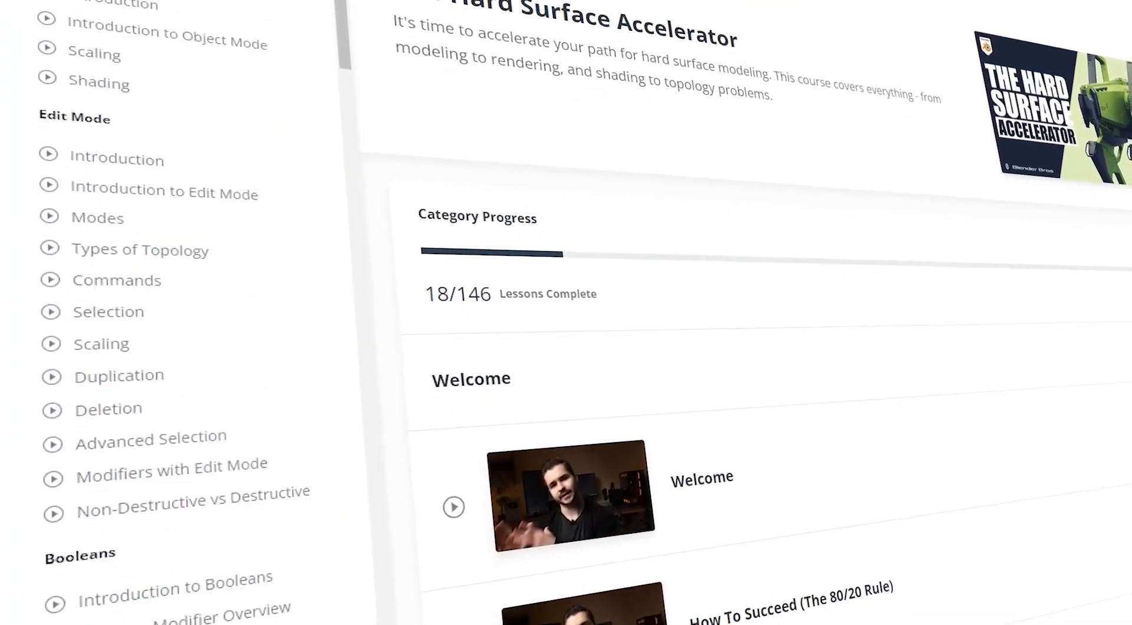
{"action": "scroll", "scroll_direction": "down", "scroll_amount": 3}
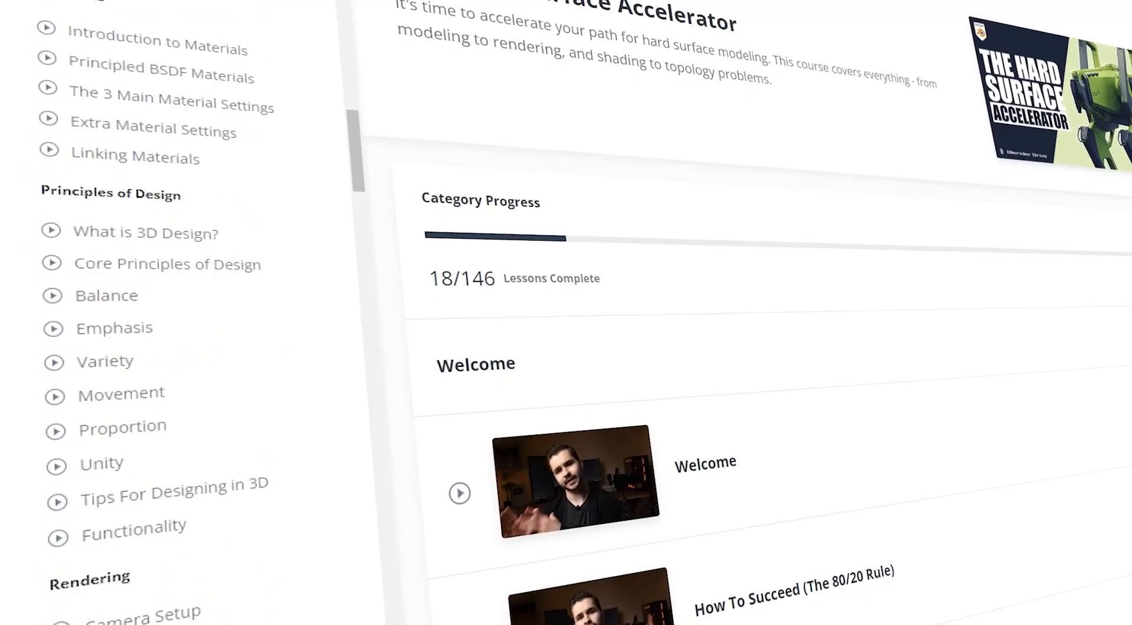
{"action": "left_click", "coordinate": [459, 493]}
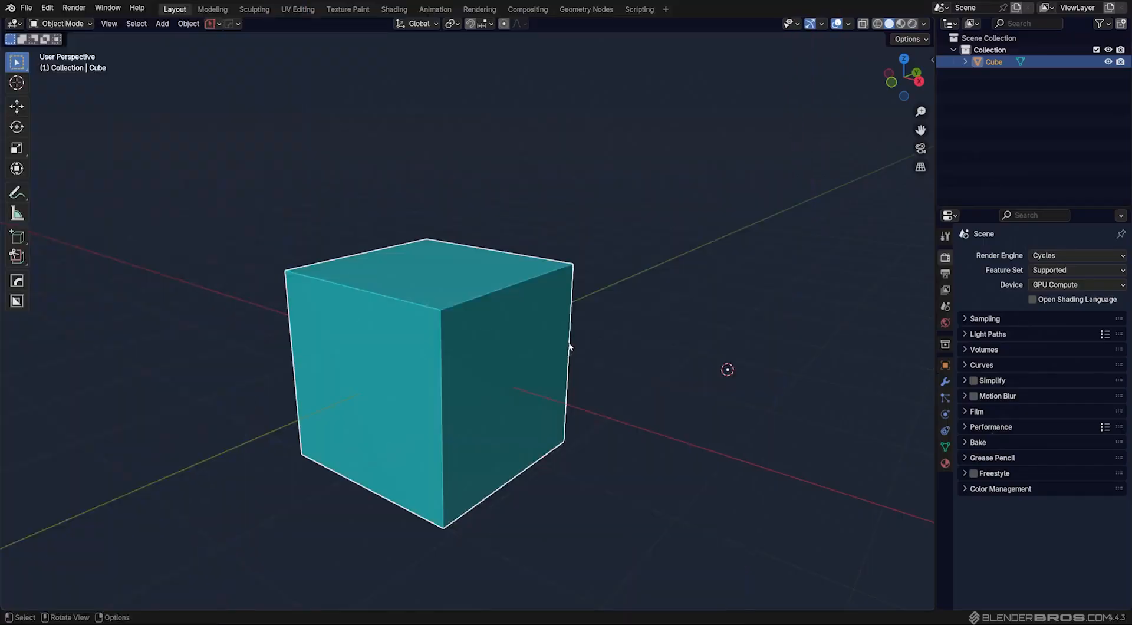
- Orbit around the cube and snap the 3D cursor to its centre with Cursor to Selected
{"action": "left_click_drag", "start_coordinate": [570, 347], "coordinate": [585, 320]}
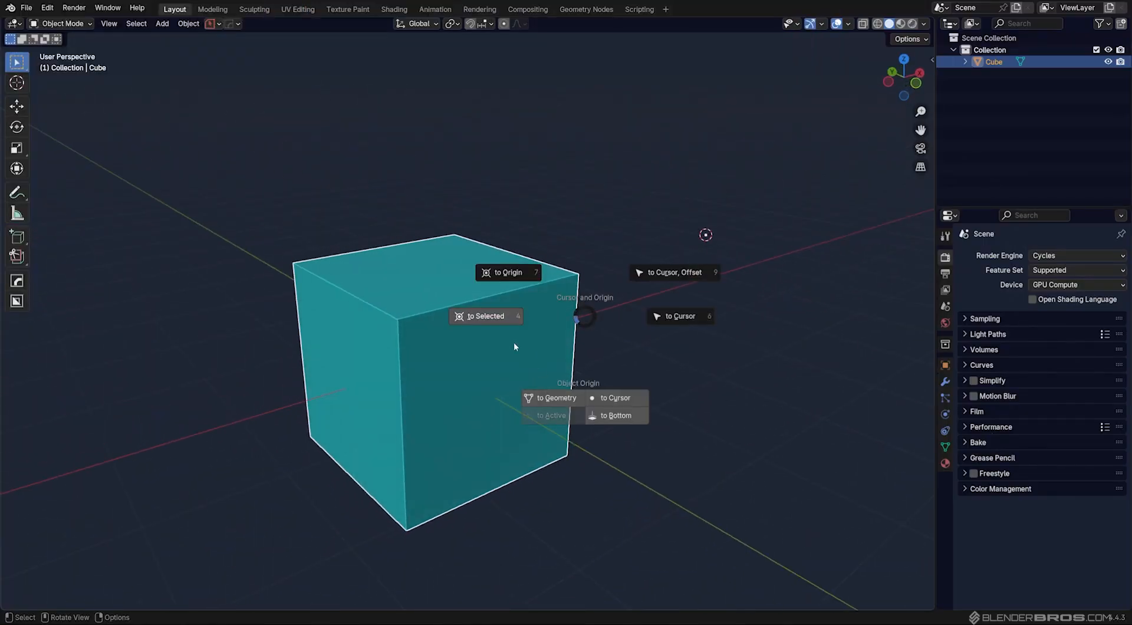
{"action": "left_click", "coordinate": [557, 398]}
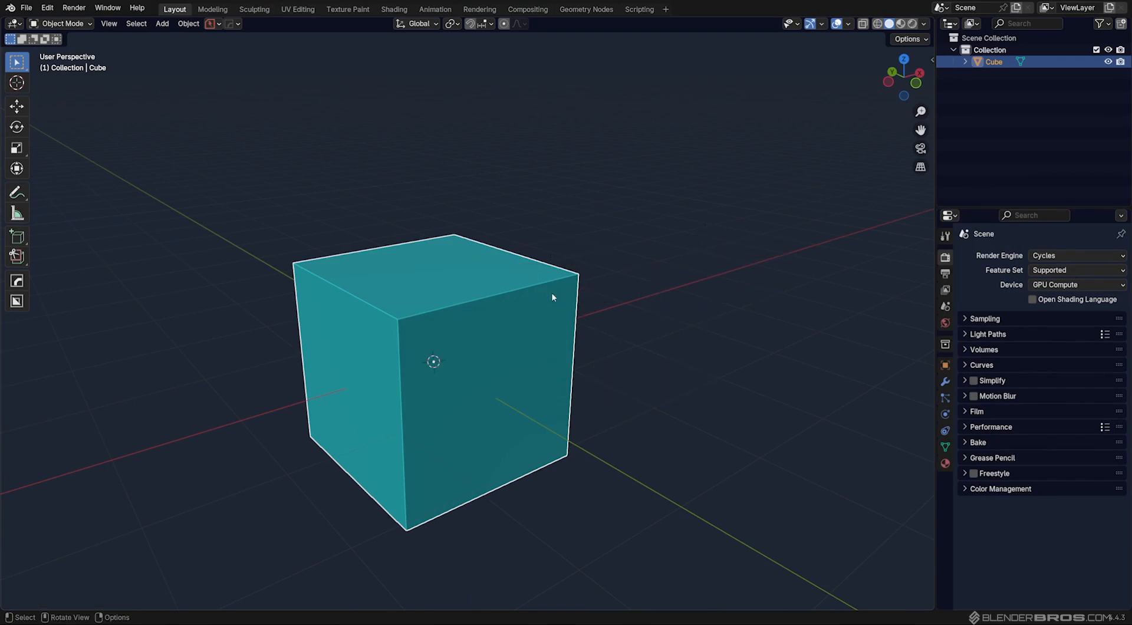
{"action": "left_click_drag", "start_coordinate": [553, 297], "coordinate": [449, 348]}
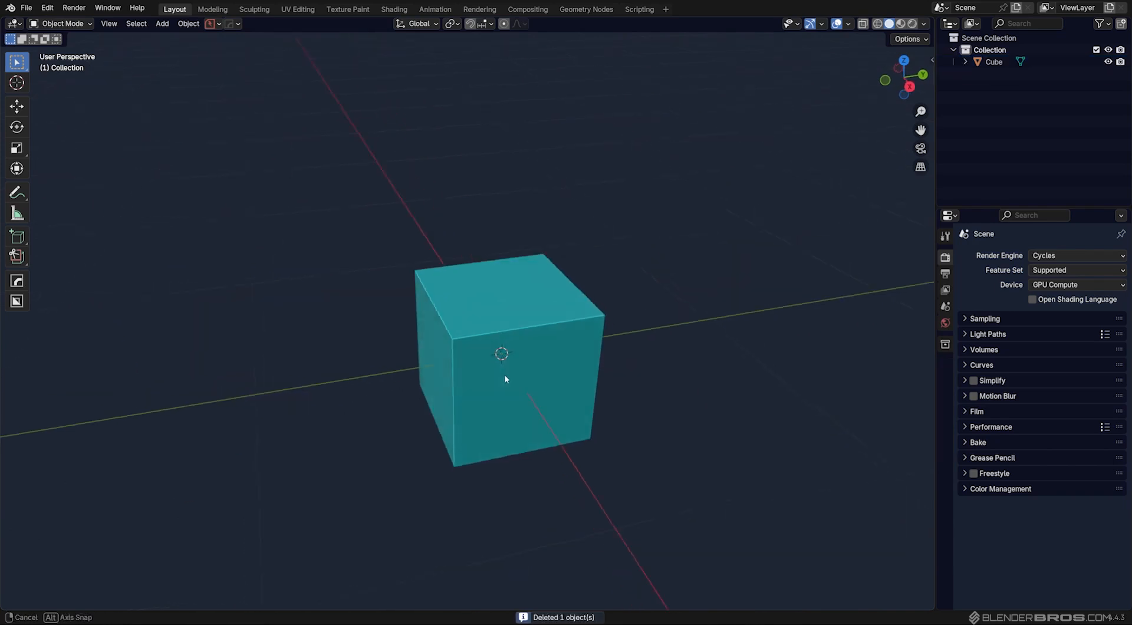
{"action": "left_click", "coordinate": [505, 383]}
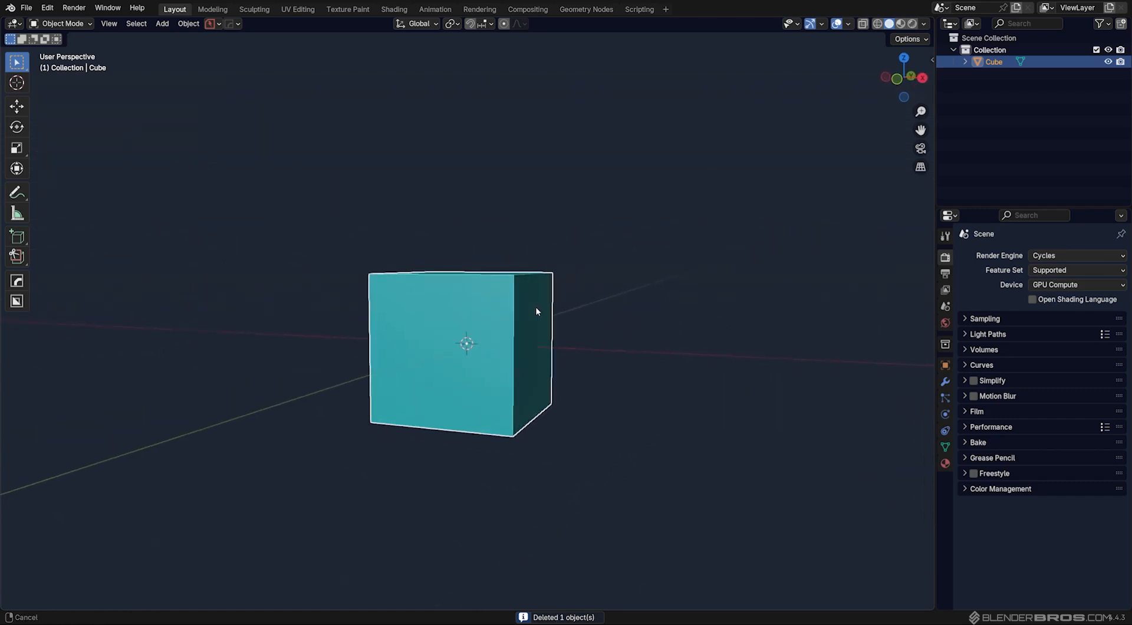
{"action": "key", "text": "Tab"}
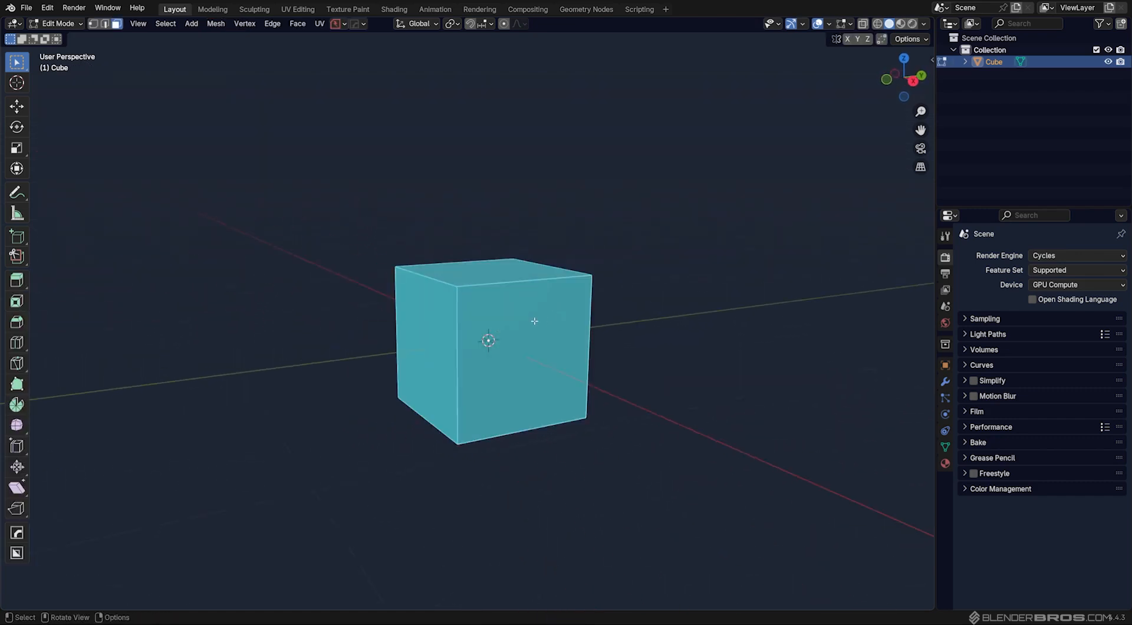
{"action": "key", "text": "shift+s"}
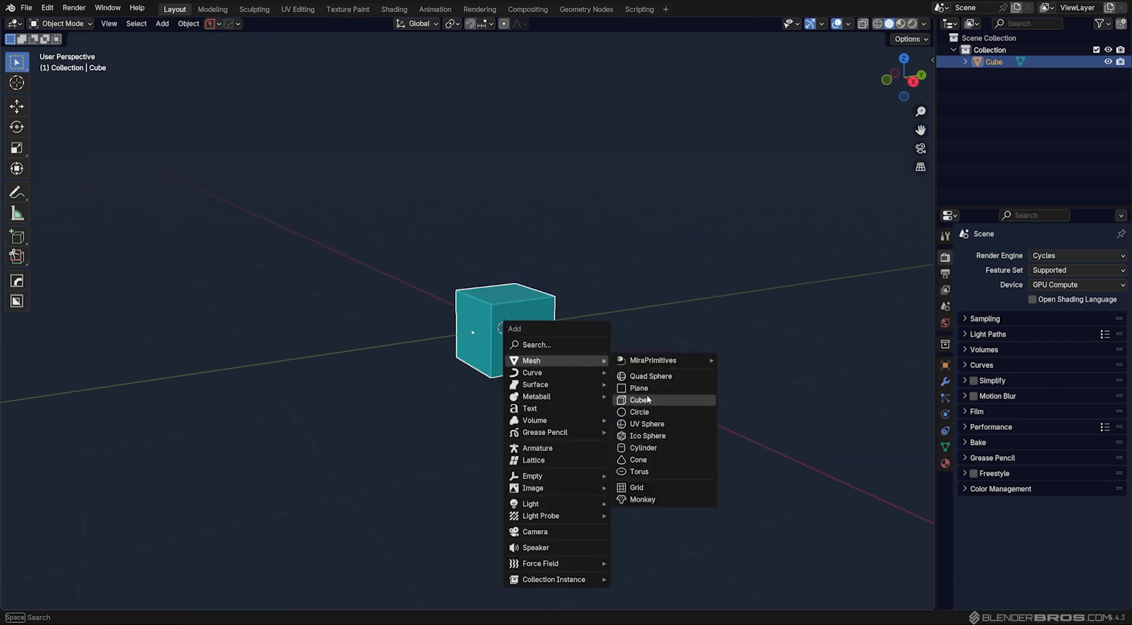
- Add a larger cube, snap the 3D cursor to its face, and set its origin there
{"action": "left_click", "coordinate": [639, 400]}
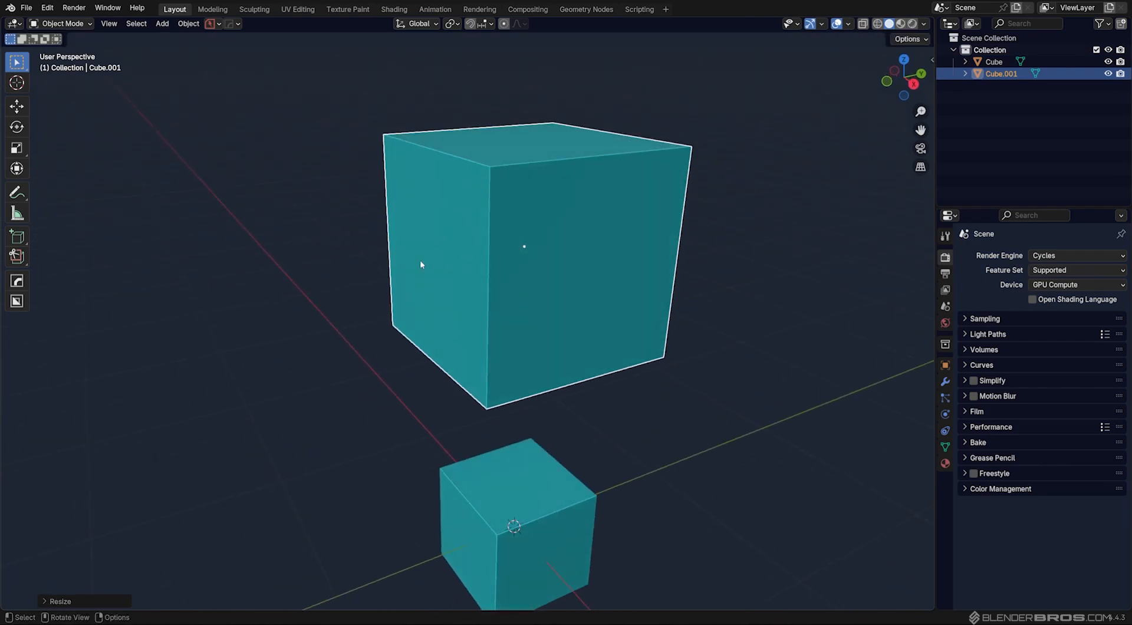
{"action": "key", "text": "Tab"}
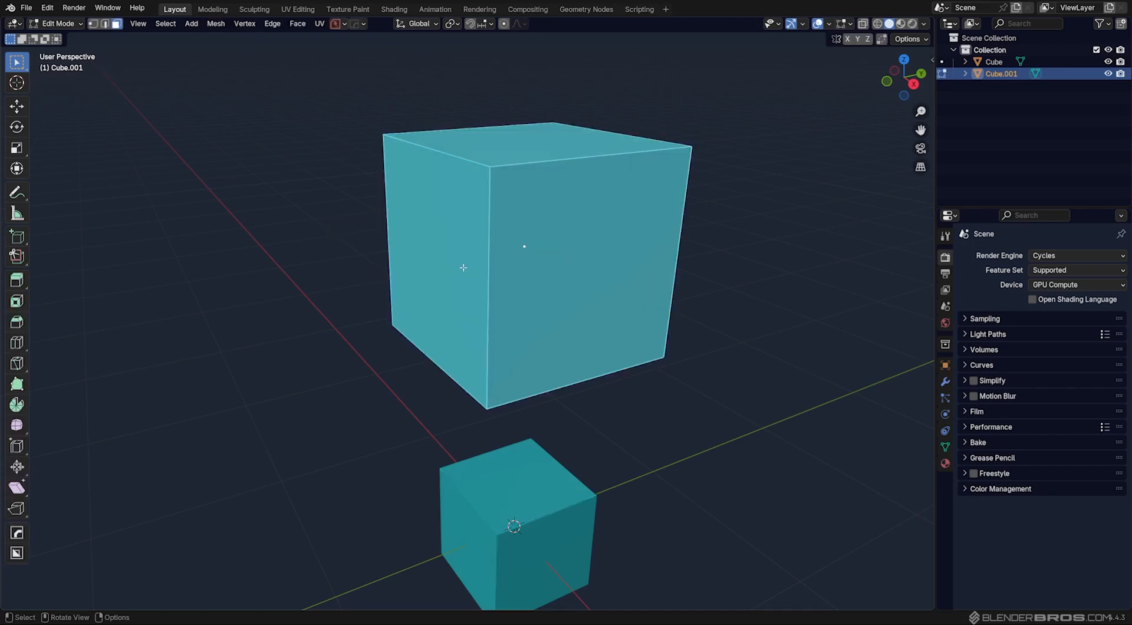
{"action": "mouse_move", "coordinate": [454, 249]}
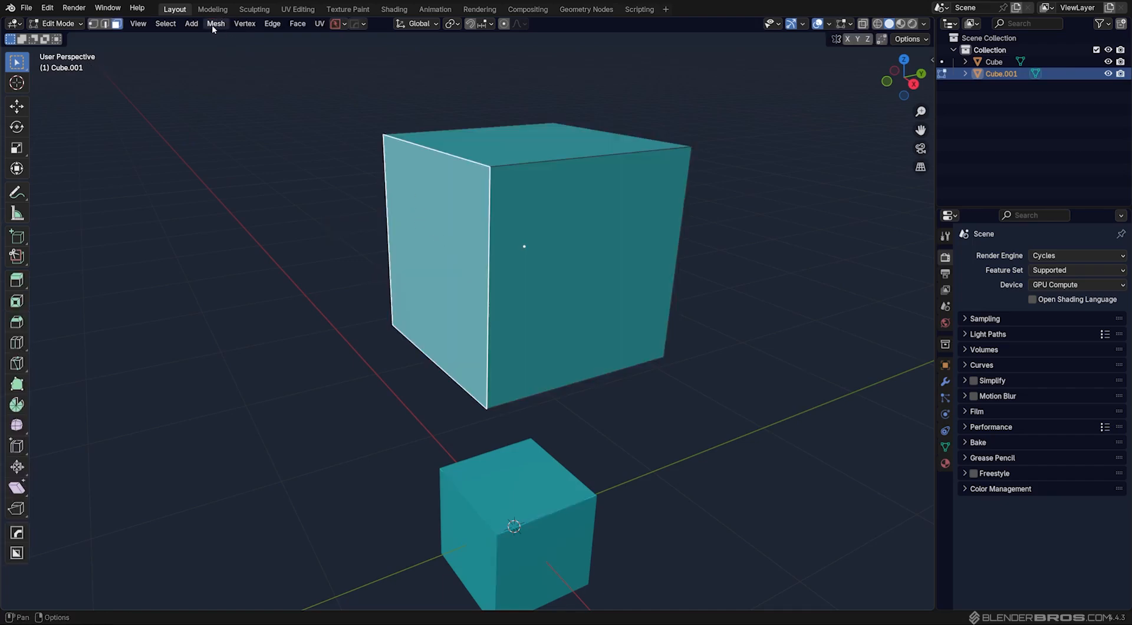
{"action": "left_click", "coordinate": [215, 24]}
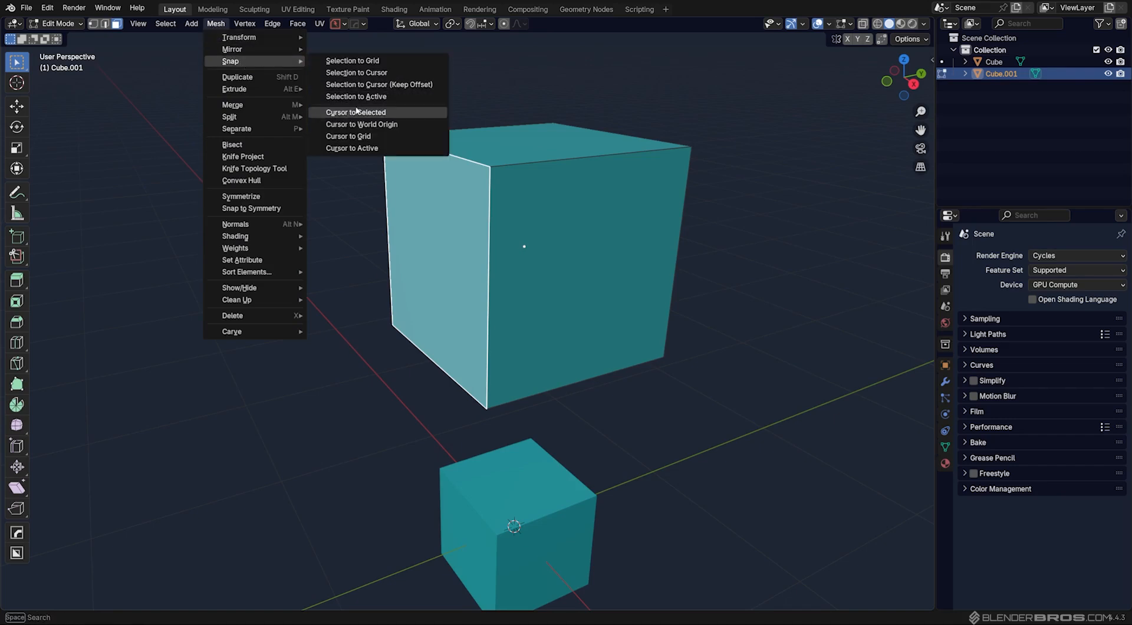
{"action": "left_click", "coordinate": [355, 112]}
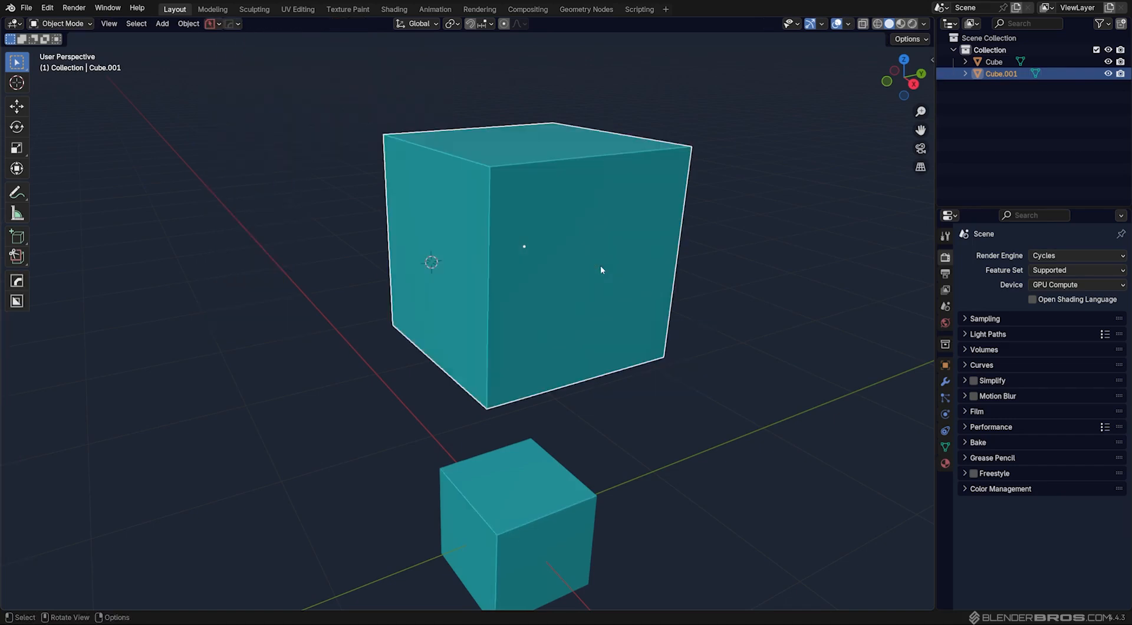
{"action": "left_click", "coordinate": [188, 23]}
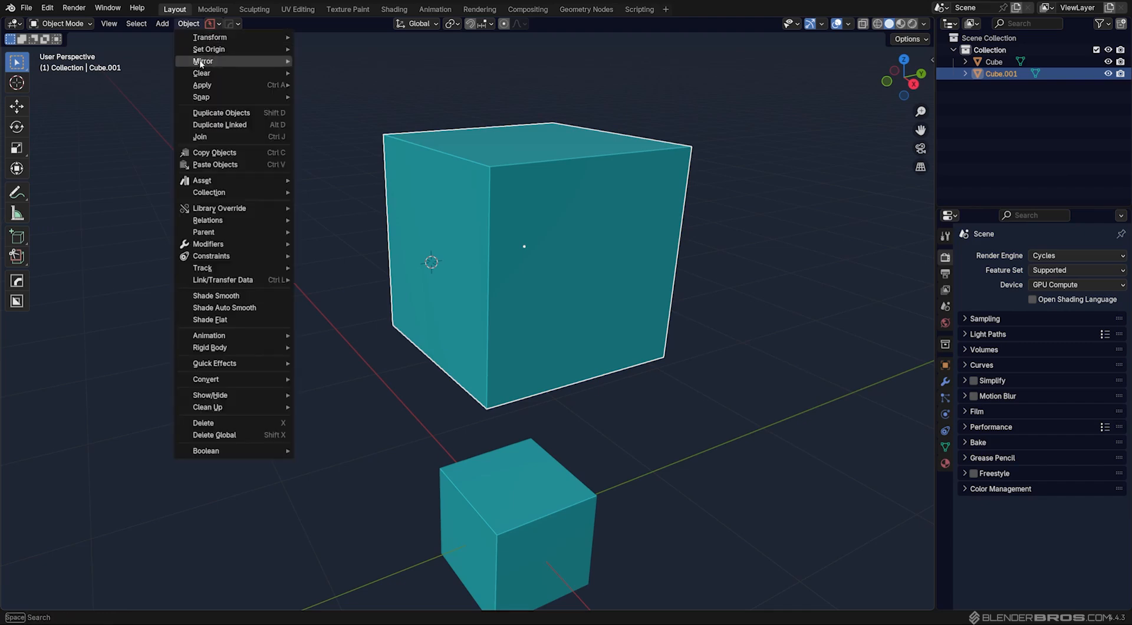
{"action": "mouse_move", "coordinate": [226, 55]}
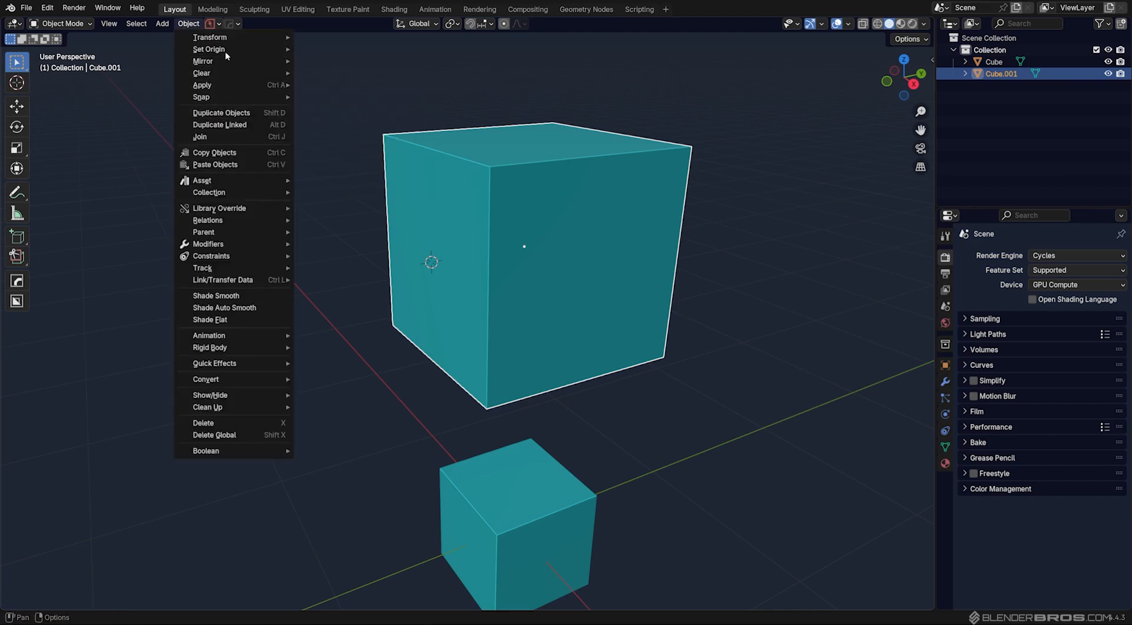
{"action": "mouse_move", "coordinate": [209, 49]}
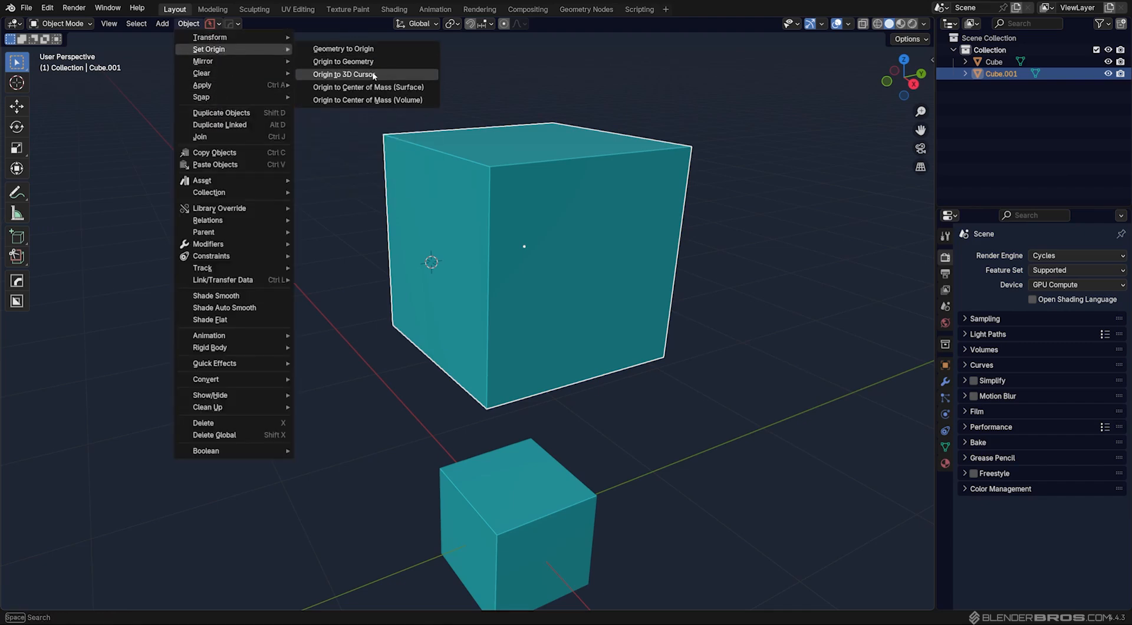
{"action": "left_click", "coordinate": [343, 74]}
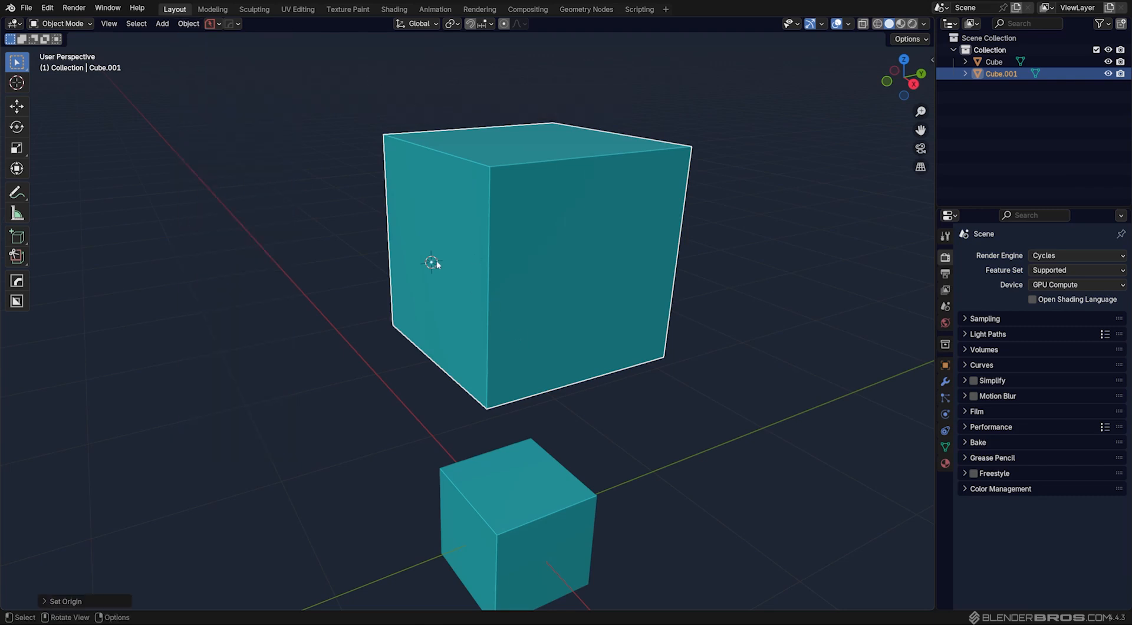
{"action": "mouse_move", "coordinate": [170, 51]}
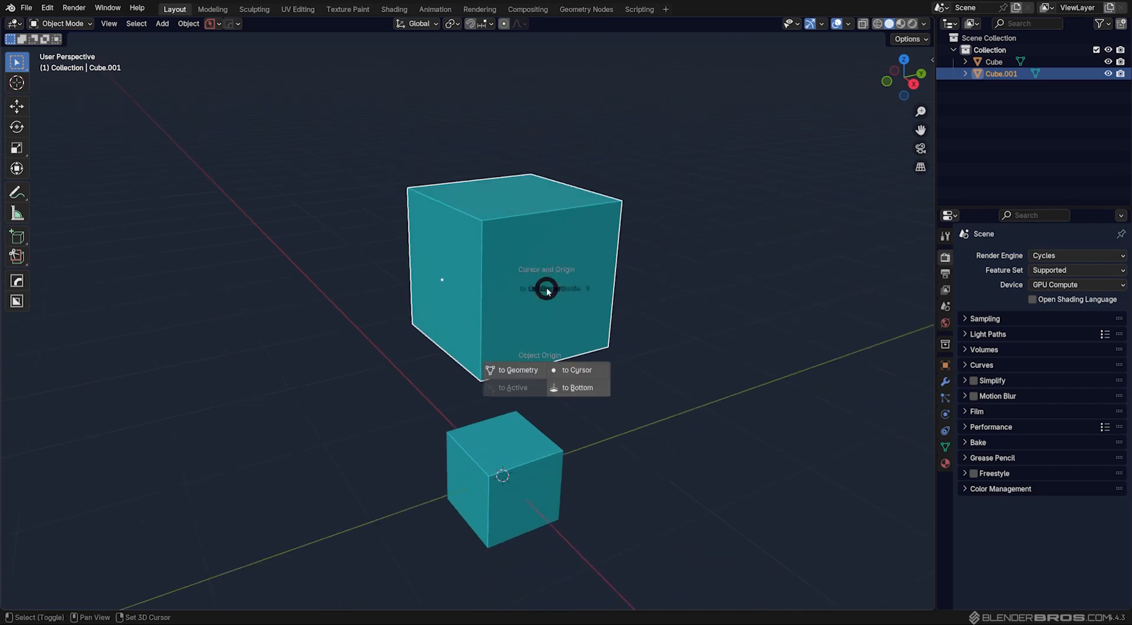
{"action": "mouse_move", "coordinate": [517, 371]}
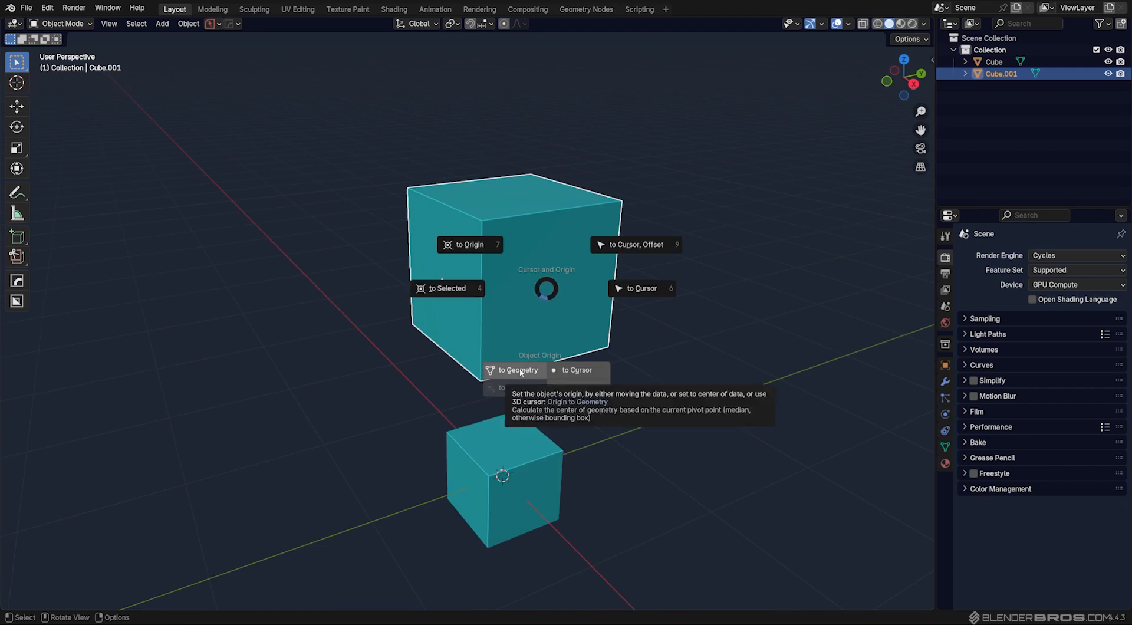
- Toggle Edit Mode on and off for the large cube to inspect its face
{"action": "key", "text": "Tab"}
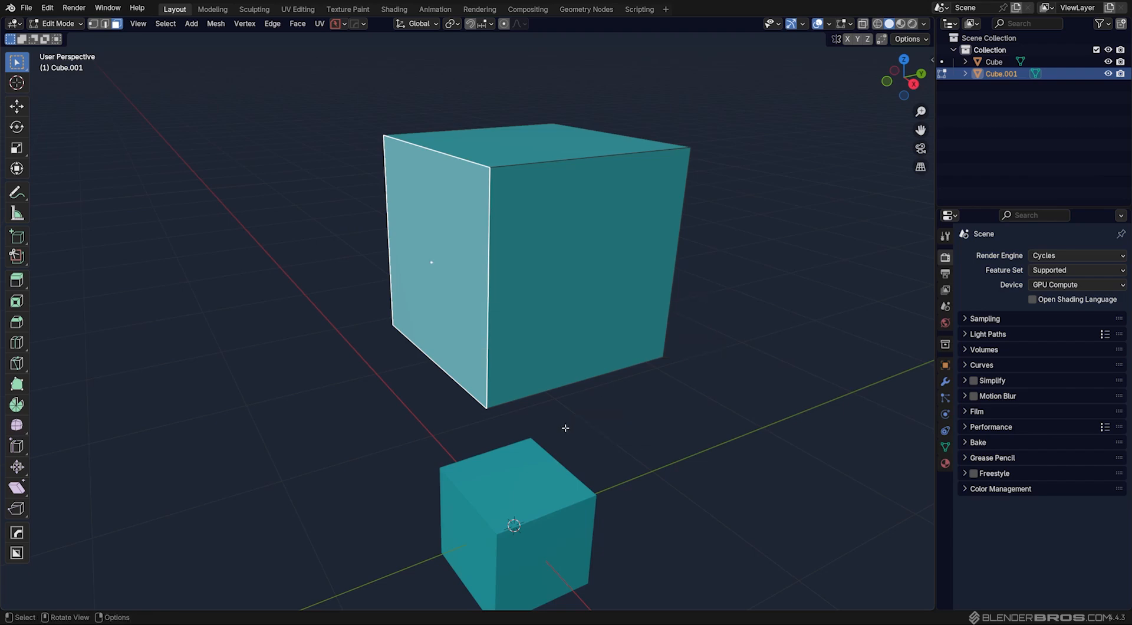
{"action": "key", "text": "Tab"}
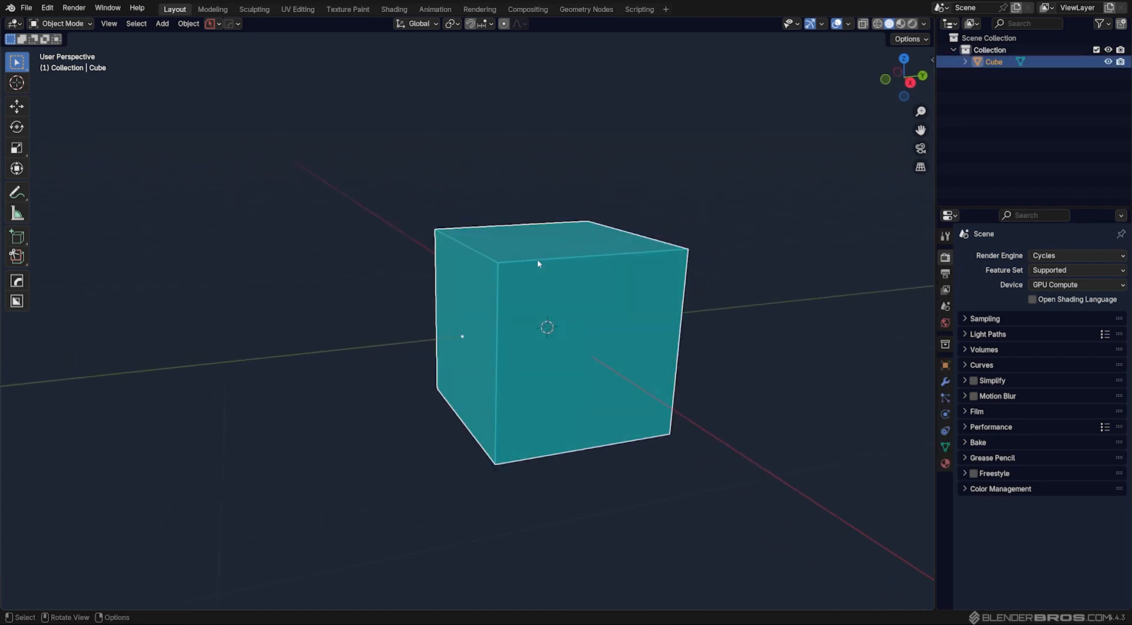
- Enter Edit Mode on the original Cube and orbit the view around it
{"action": "key", "text": "Tab"}
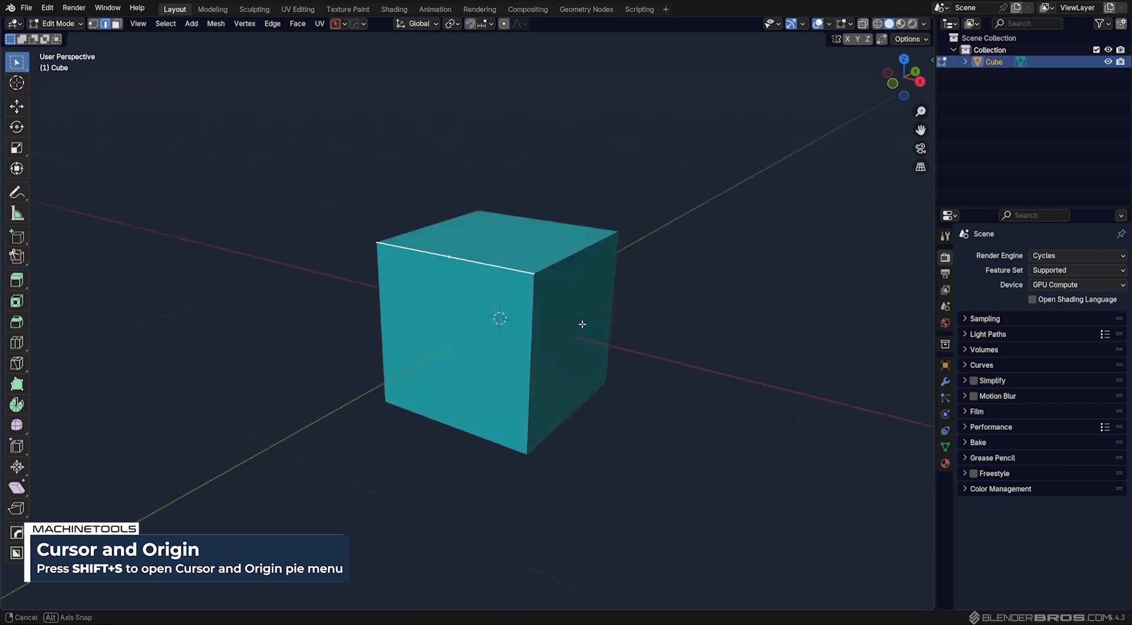
{"action": "left_click_drag", "start_coordinate": [582, 324], "coordinate": [525, 313]}
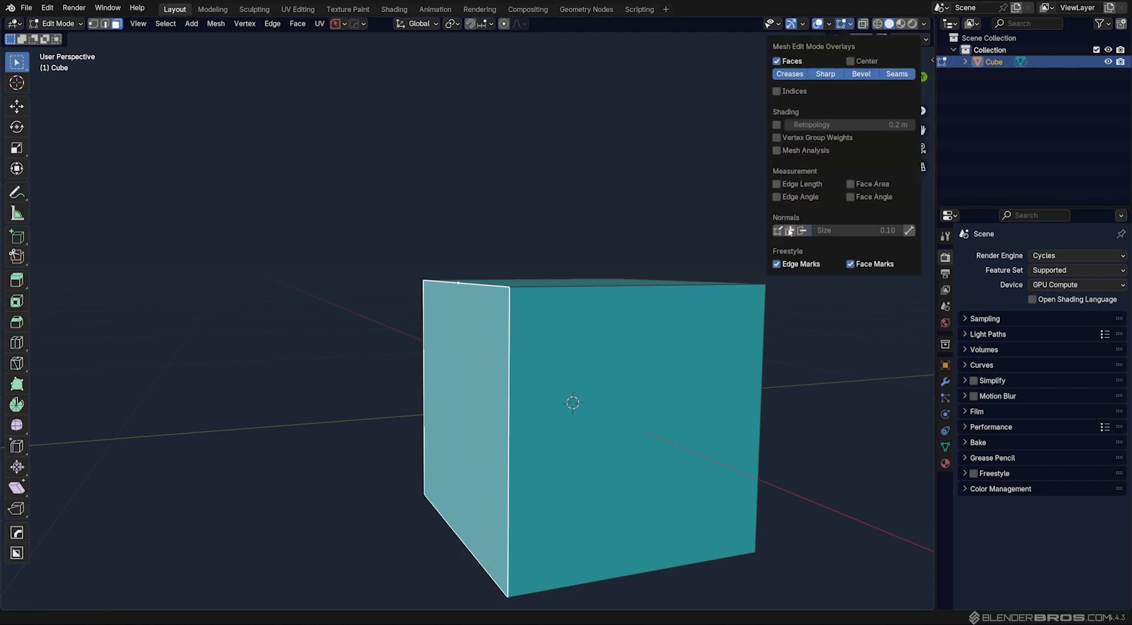
- Leave Edit Mode, discard the duplicated geometry, and view the cube from the side
{"action": "key", "text": "Tab"}
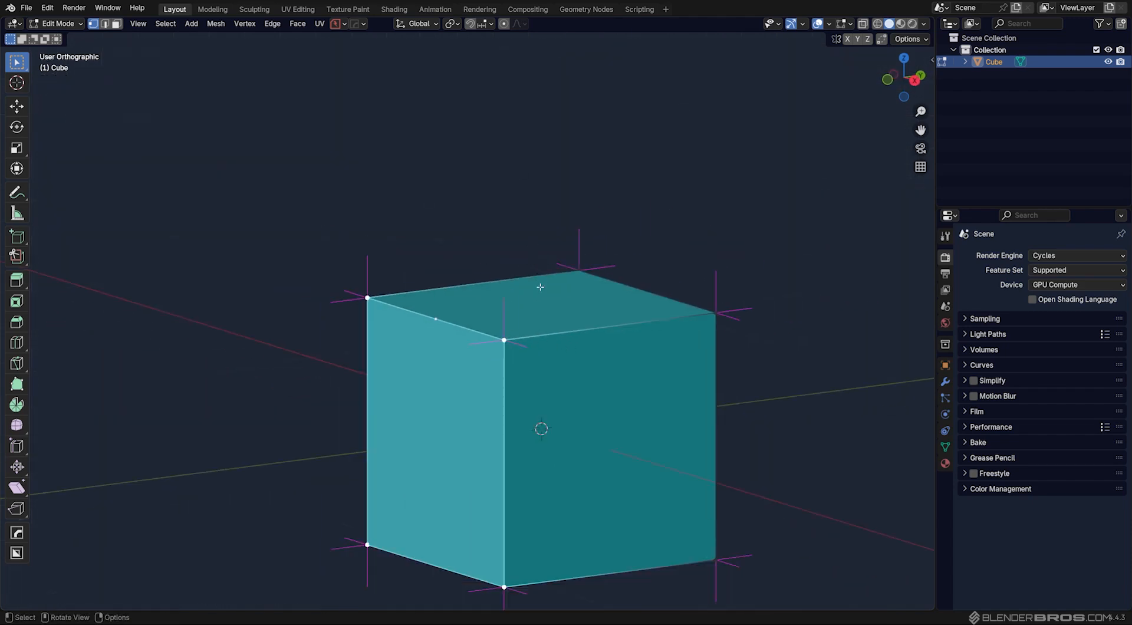
{"action": "left_click", "coordinate": [573, 305]}
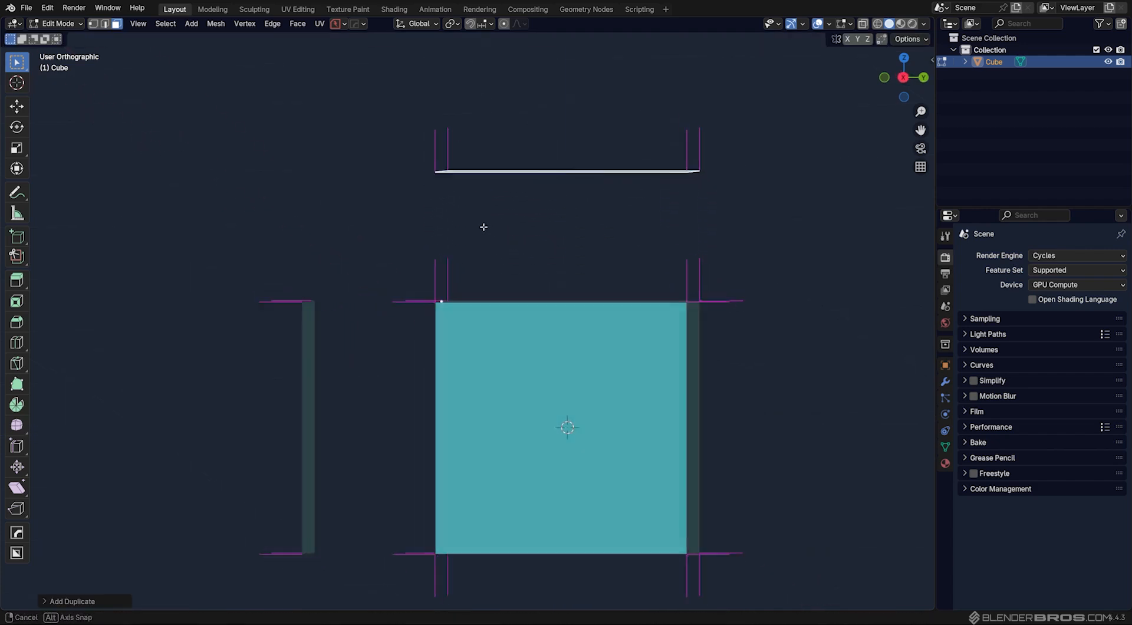
{"action": "key", "text": "KP_3"}
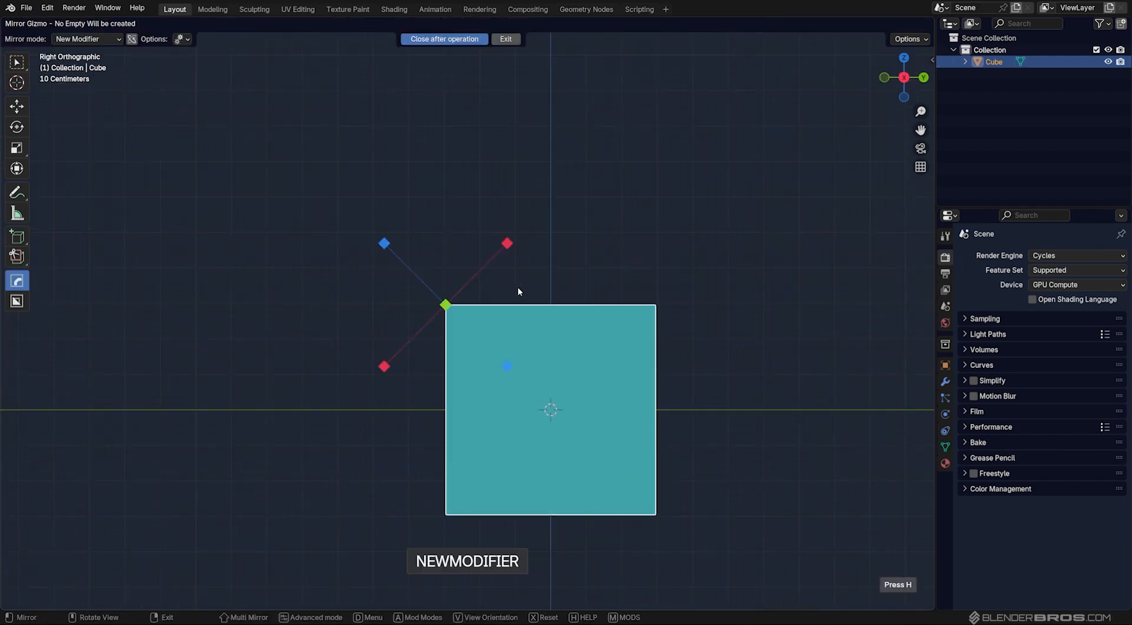
{"action": "left_click_drag", "start_coordinate": [518, 292], "coordinate": [609, 351]}
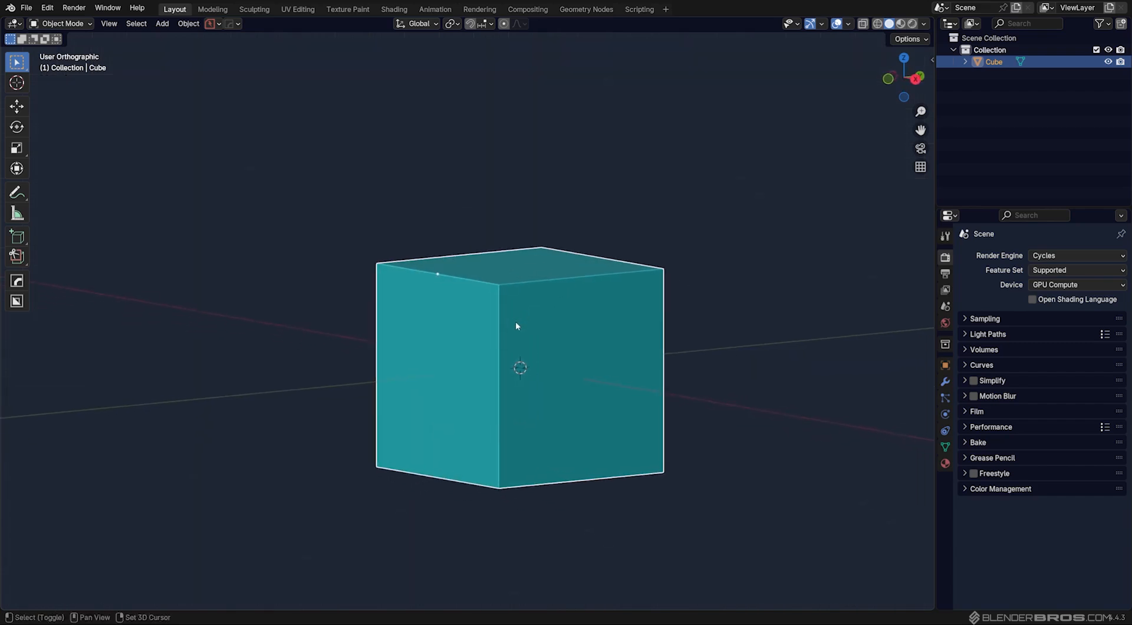
{"action": "key", "text": "Tab"}
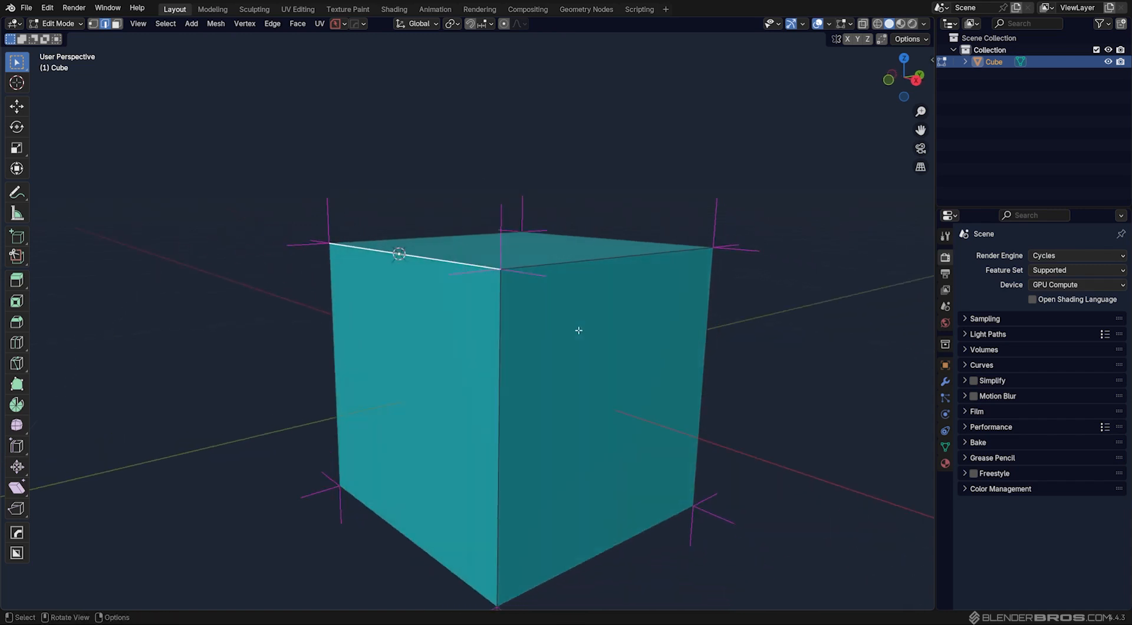
{"action": "mouse_move", "coordinate": [541, 342]}
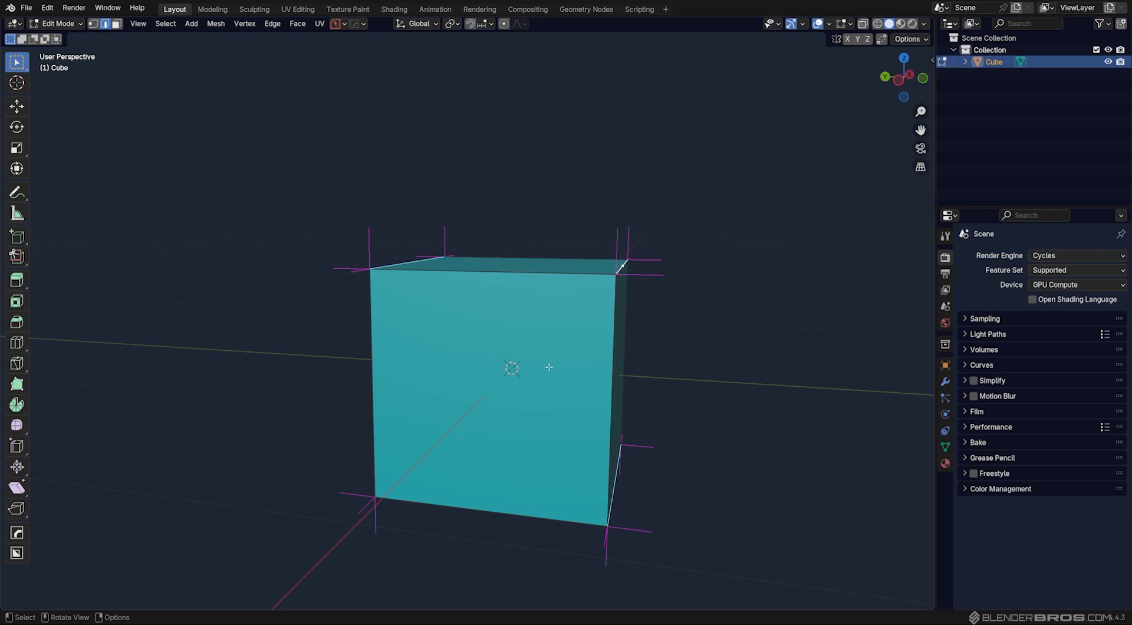
{"action": "left_click_drag", "start_coordinate": [549, 367], "coordinate": [582, 372]}
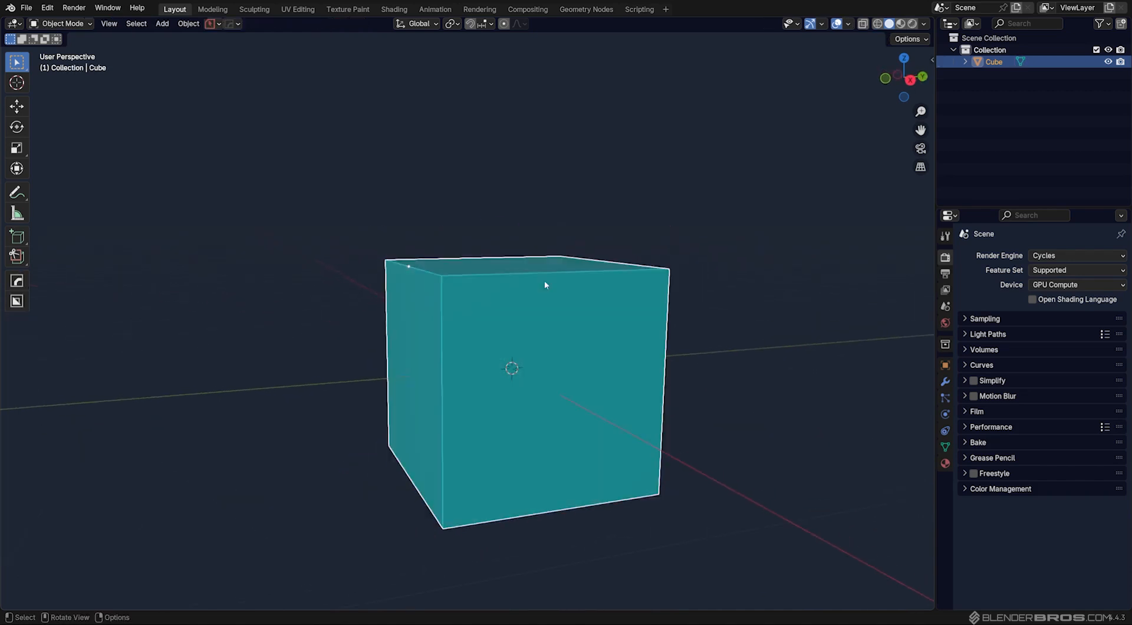
{"action": "left_click_drag", "start_coordinate": [545, 285], "coordinate": [602, 381]}
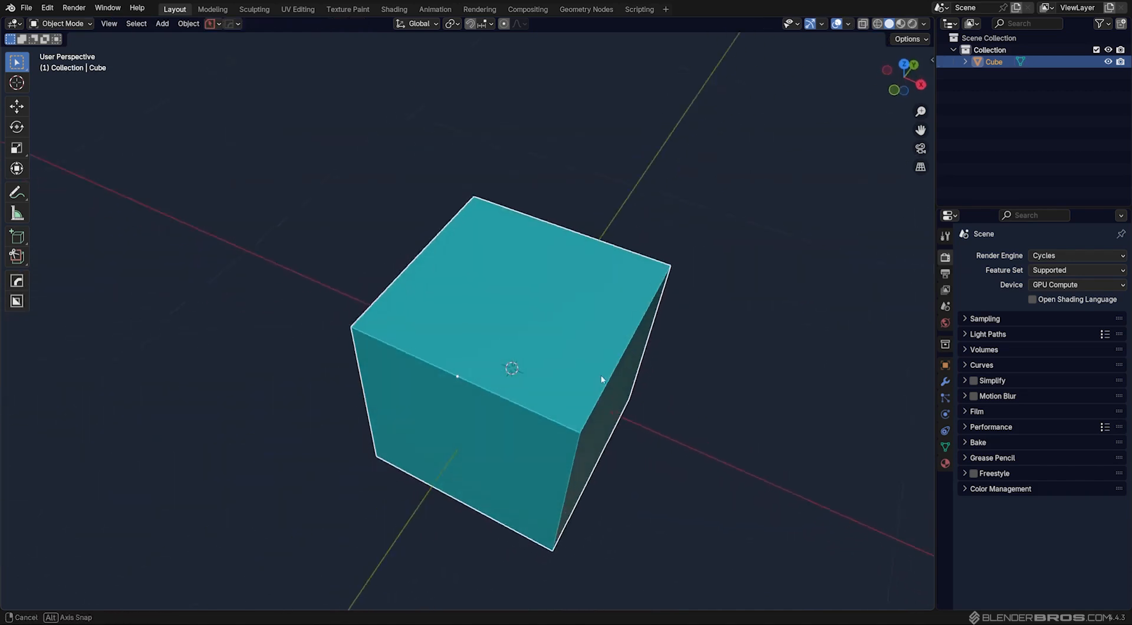
{"action": "left_click_drag", "start_coordinate": [599, 379], "coordinate": [244, 284]}
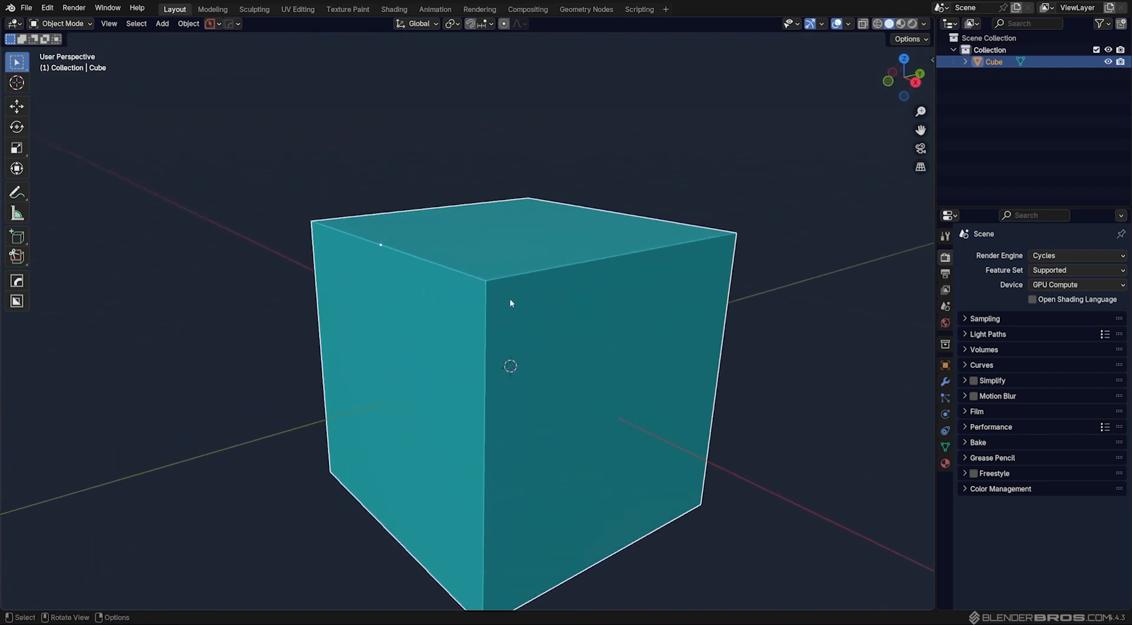
{"action": "mouse_move", "coordinate": [562, 380]}
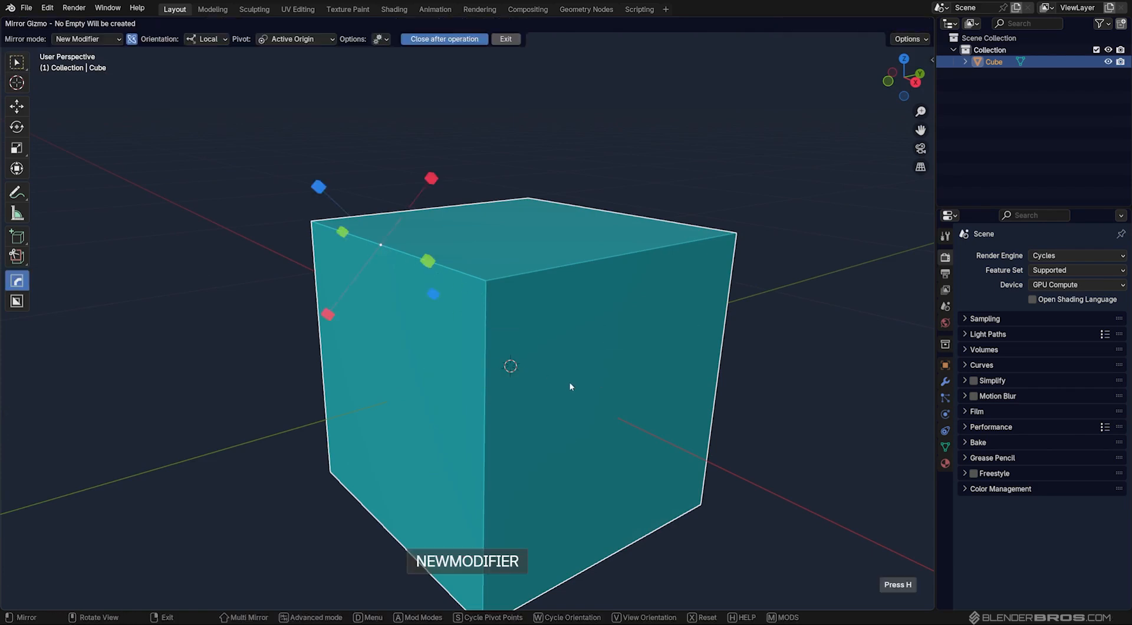
{"action": "left_click", "coordinate": [444, 39]}
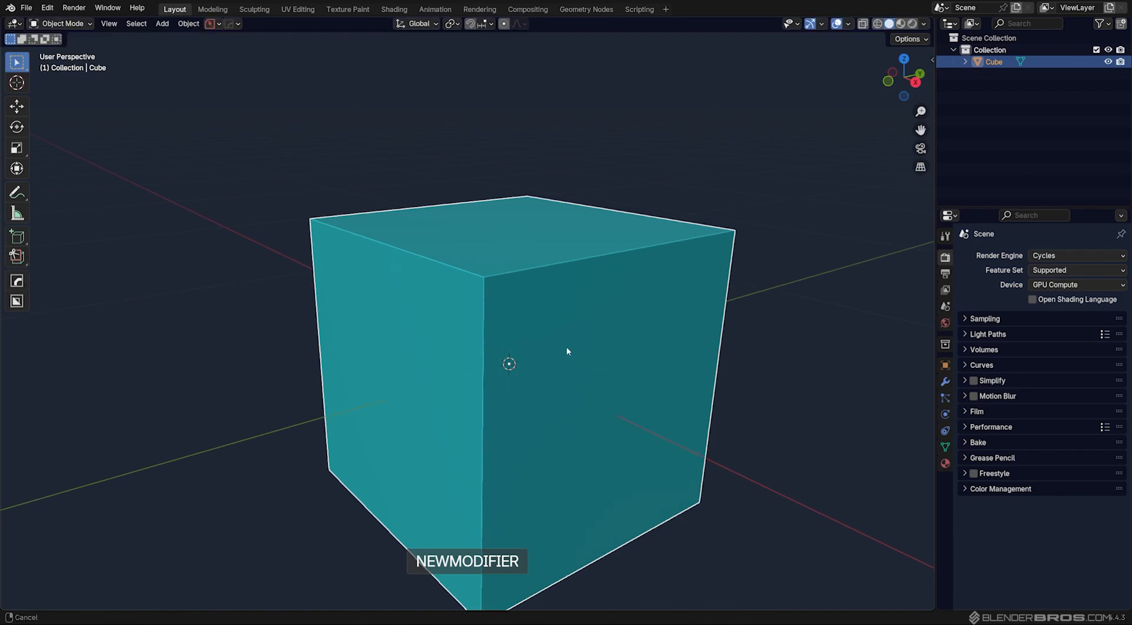
- Move the Cube's origin onto its selected top-left edge and return to object mode
{"action": "key", "text": "Tab"}
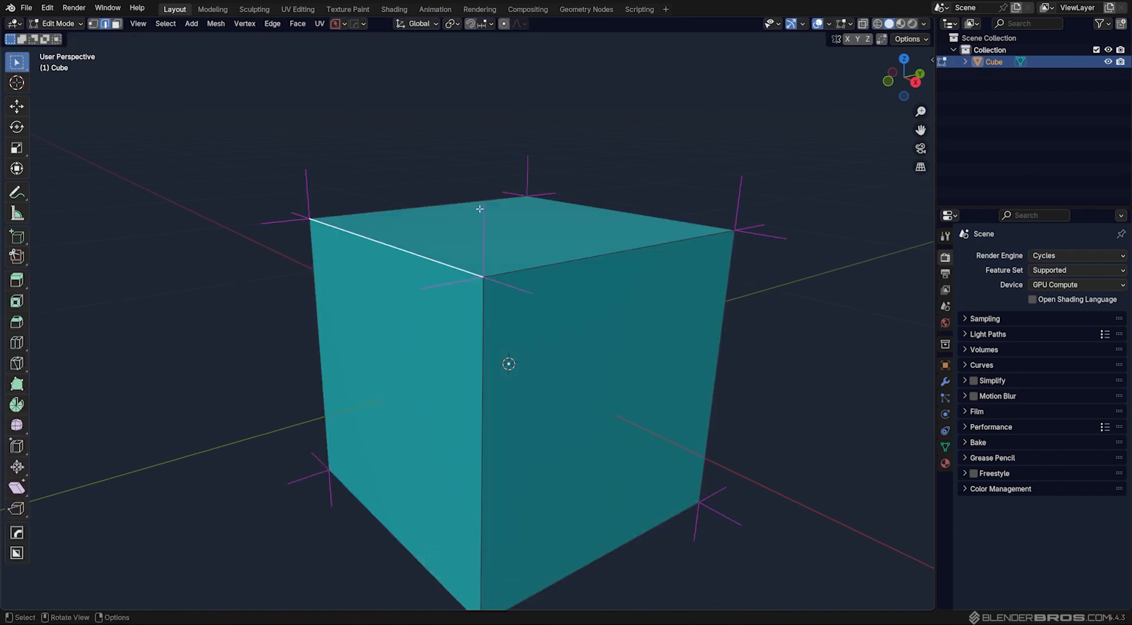
{"action": "key", "text": "shift+s"}
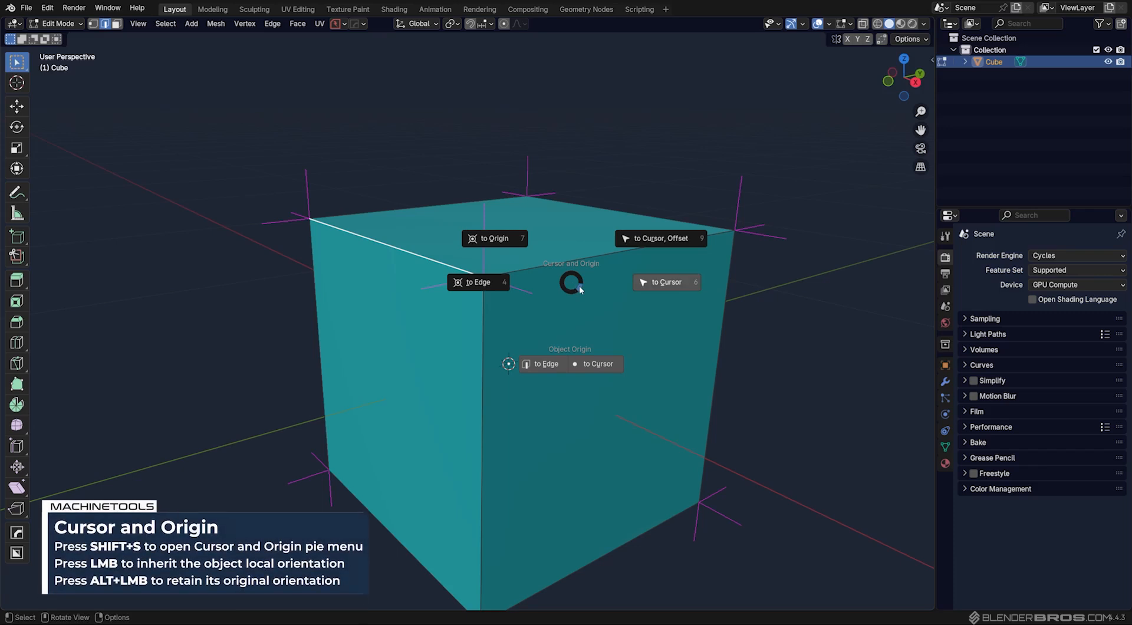
{"action": "mouse_move", "coordinate": [544, 367]}
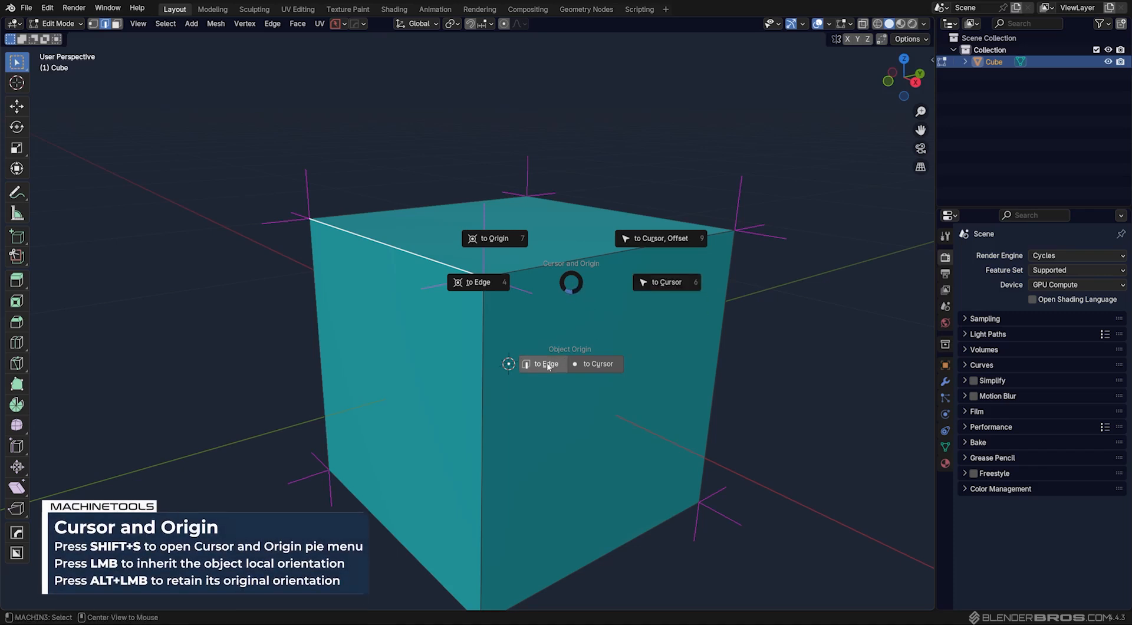
{"action": "left_click", "coordinate": [544, 364]}
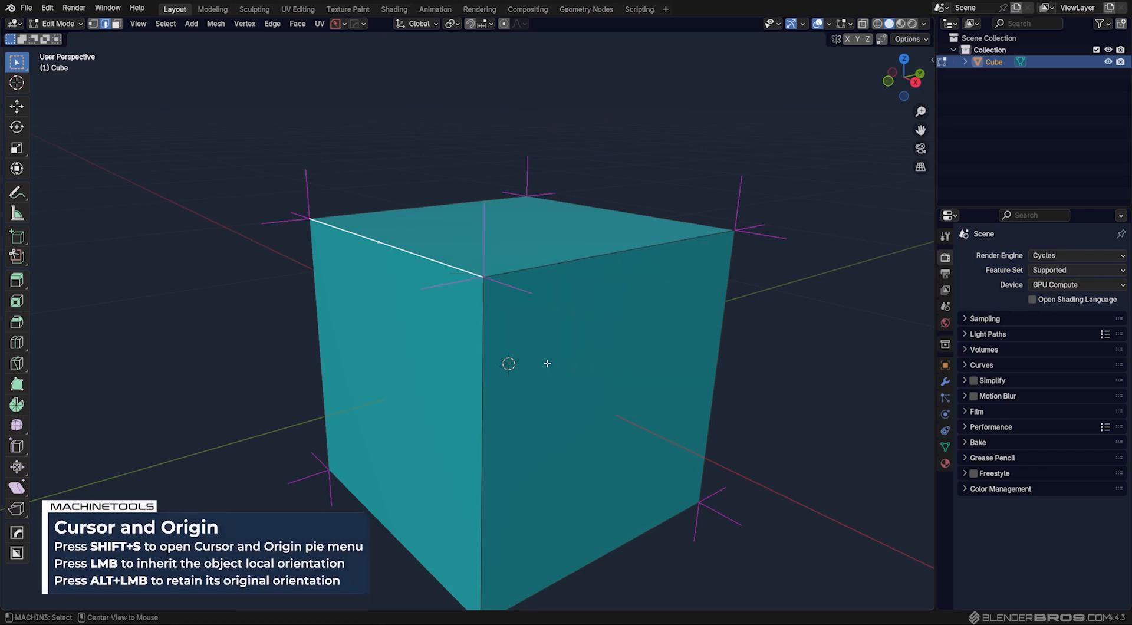
{"action": "key", "text": "Tab"}
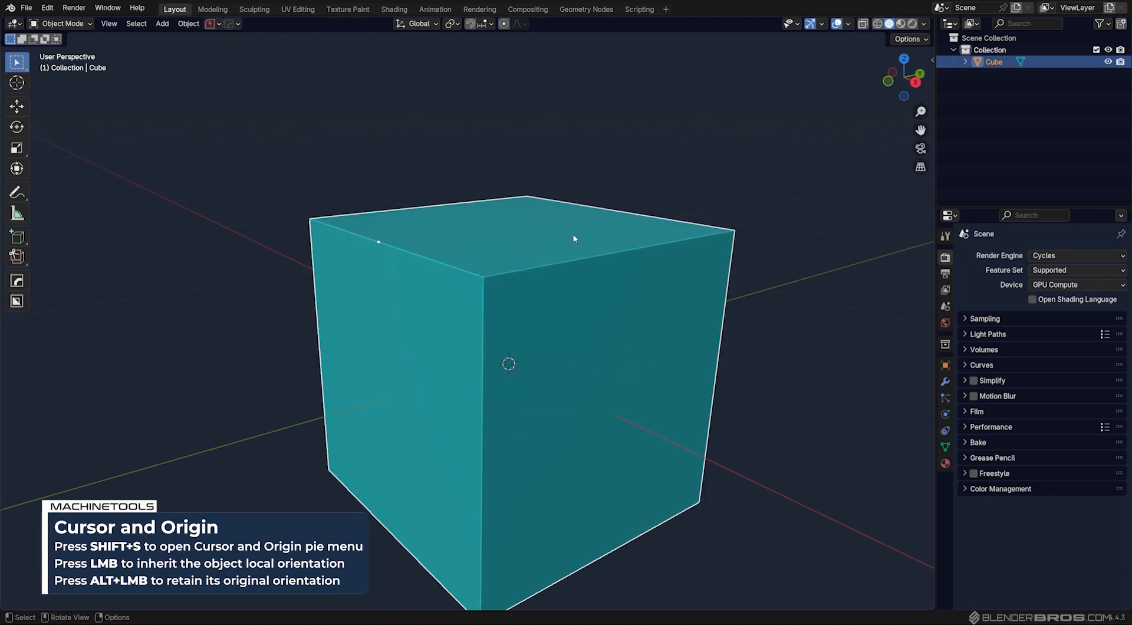
{"action": "left_click", "coordinate": [16, 281]}
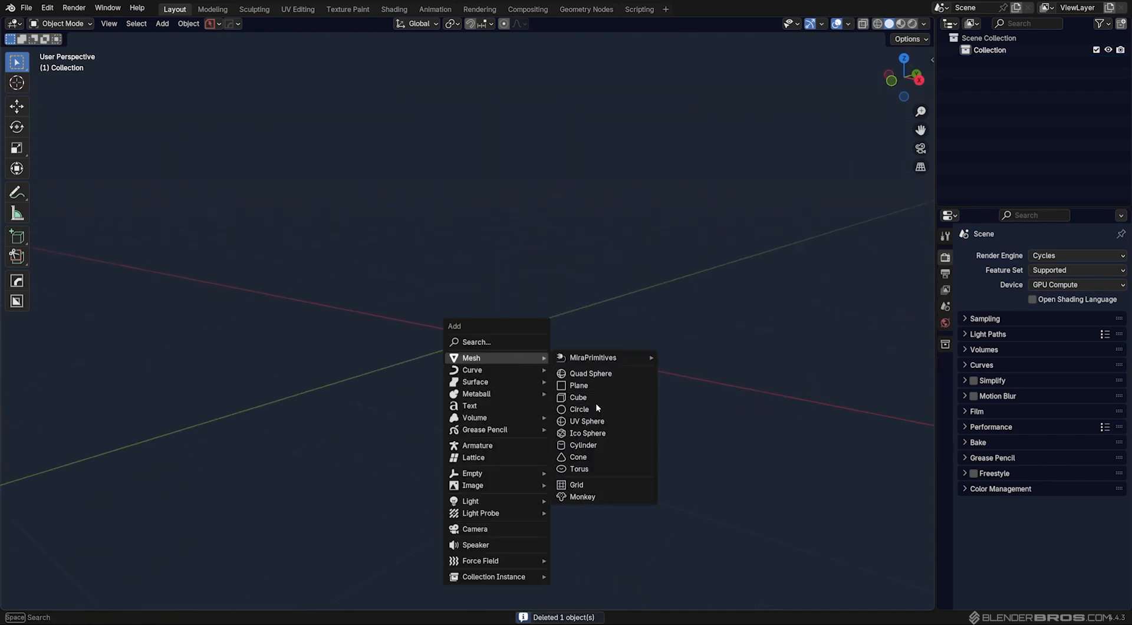
{"action": "mouse_move", "coordinate": [605, 443]}
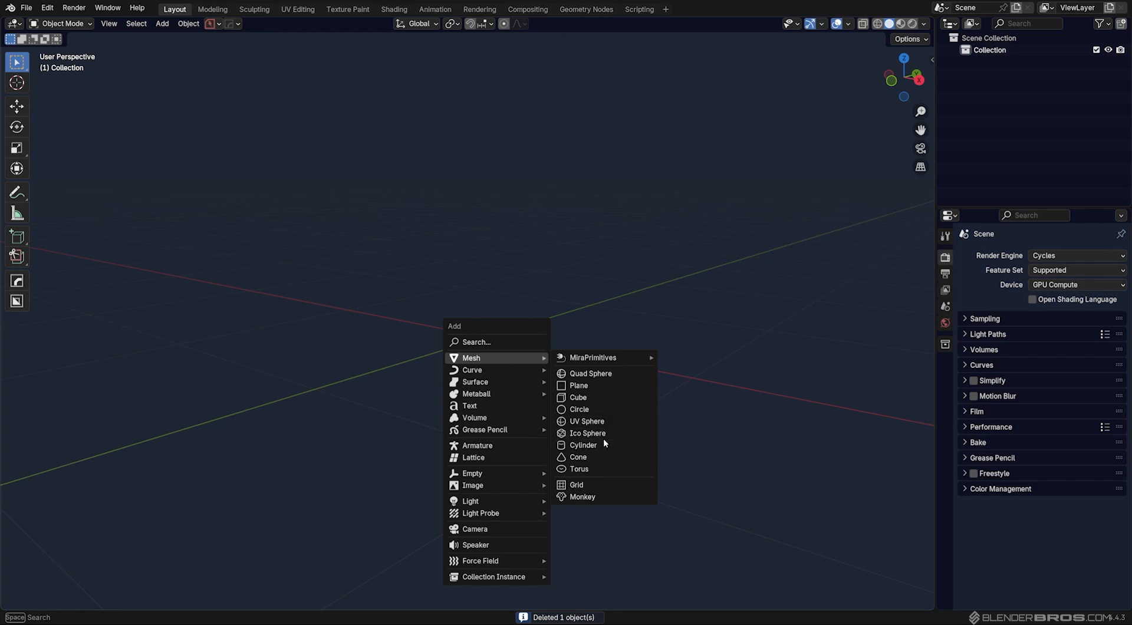
- Add a cylinder and a cube, then start a HardOps radial array on the cube
{"action": "left_click", "coordinate": [584, 445]}
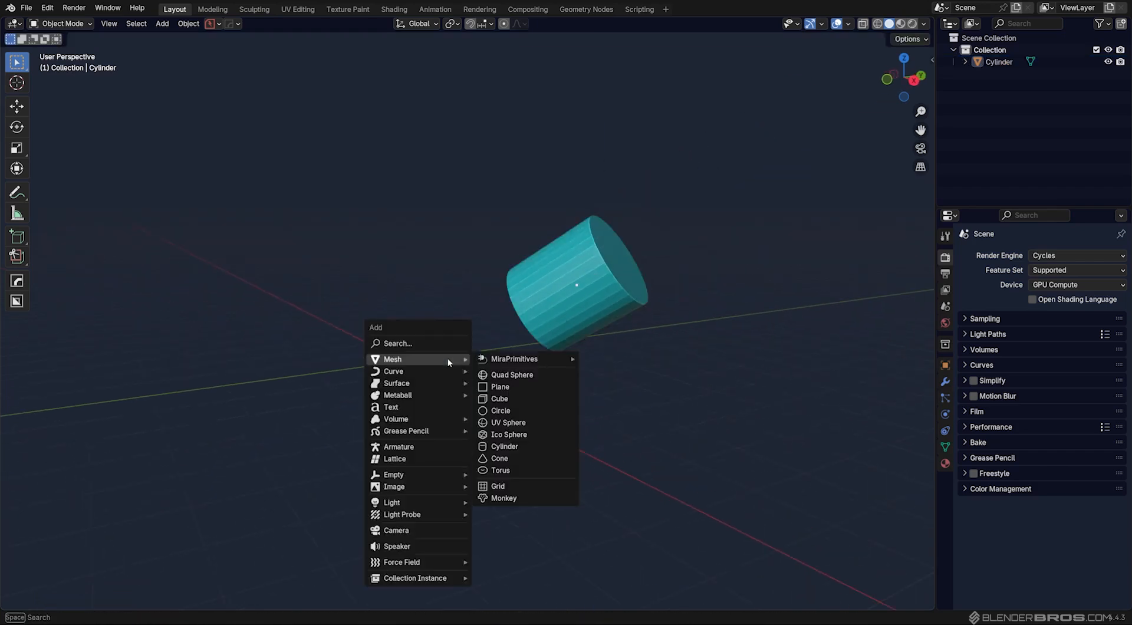
{"action": "left_click", "coordinate": [496, 398]}
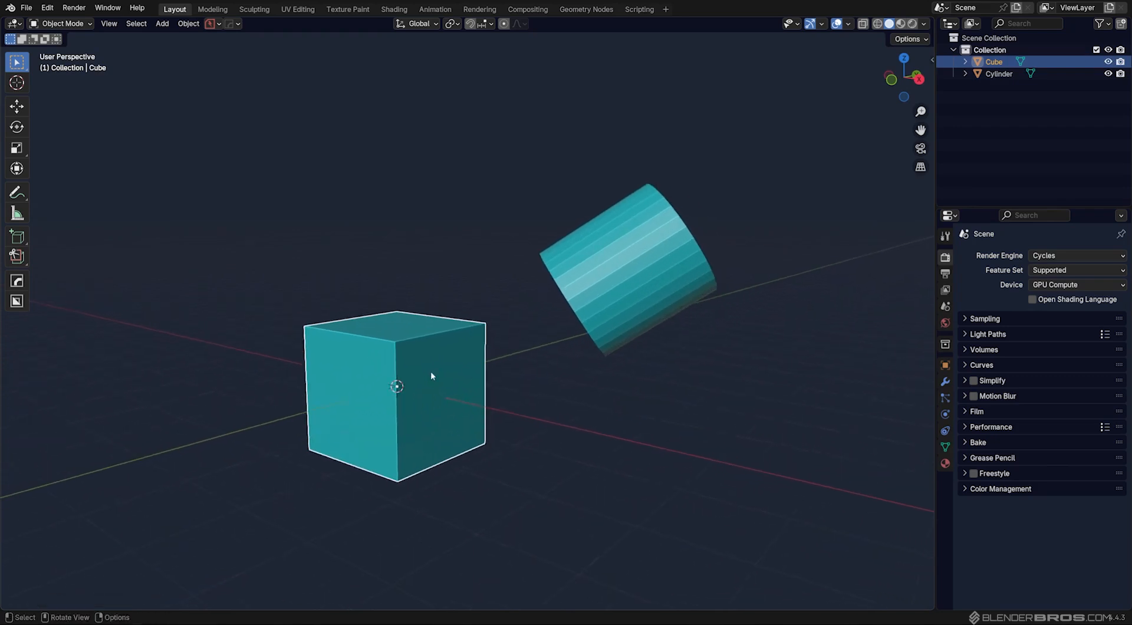
{"action": "left_click", "coordinate": [647, 313]}
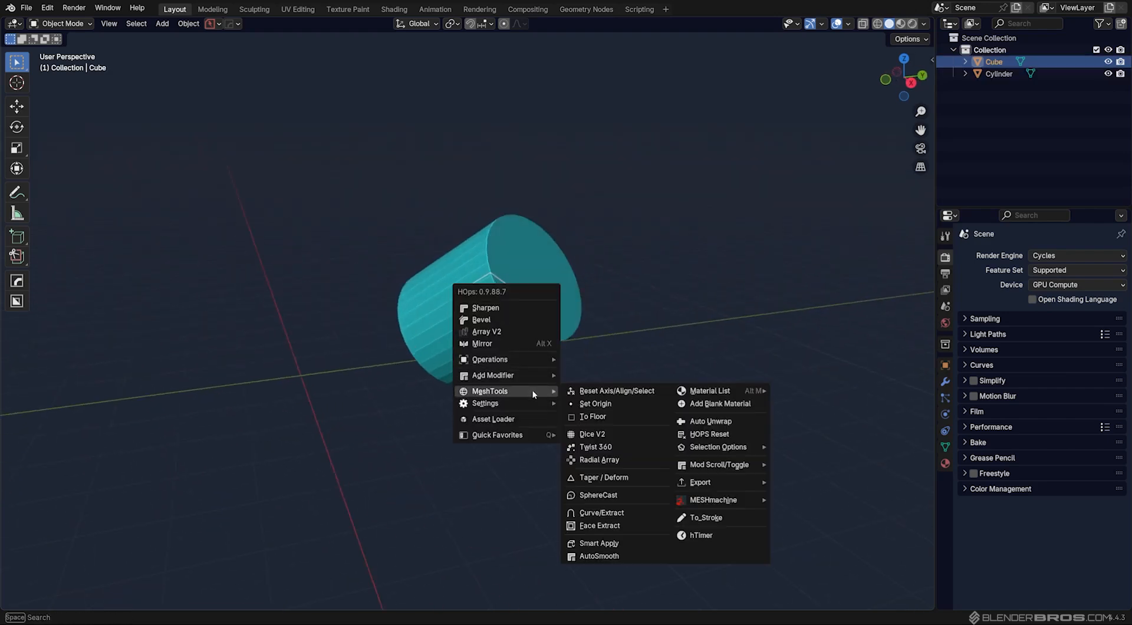
{"action": "mouse_move", "coordinate": [614, 460]}
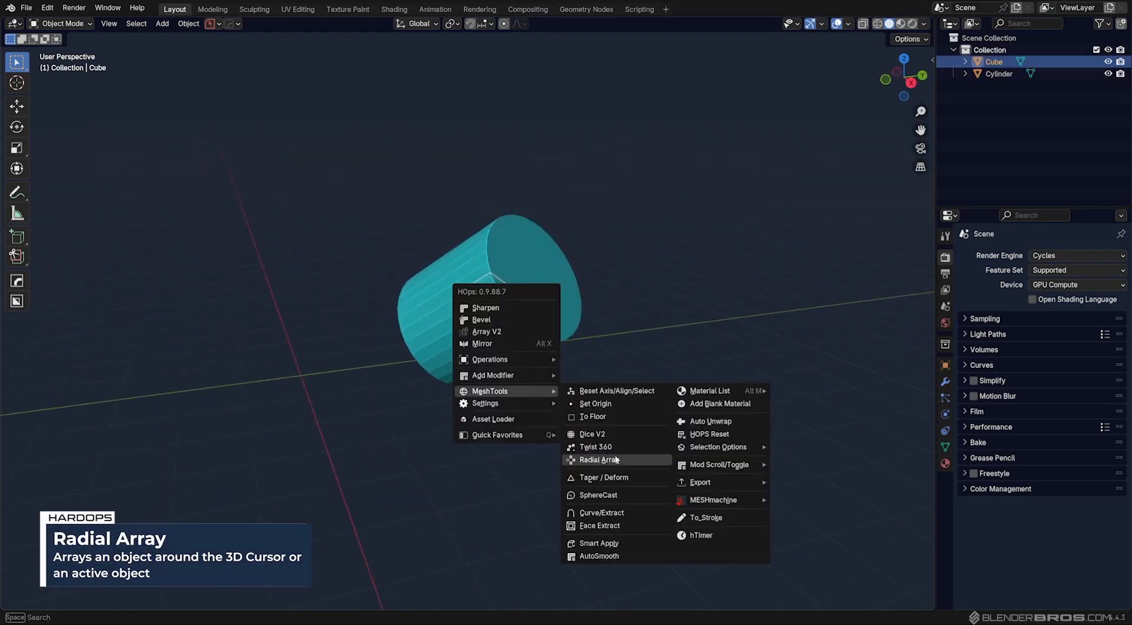
{"action": "left_click", "coordinate": [598, 460]}
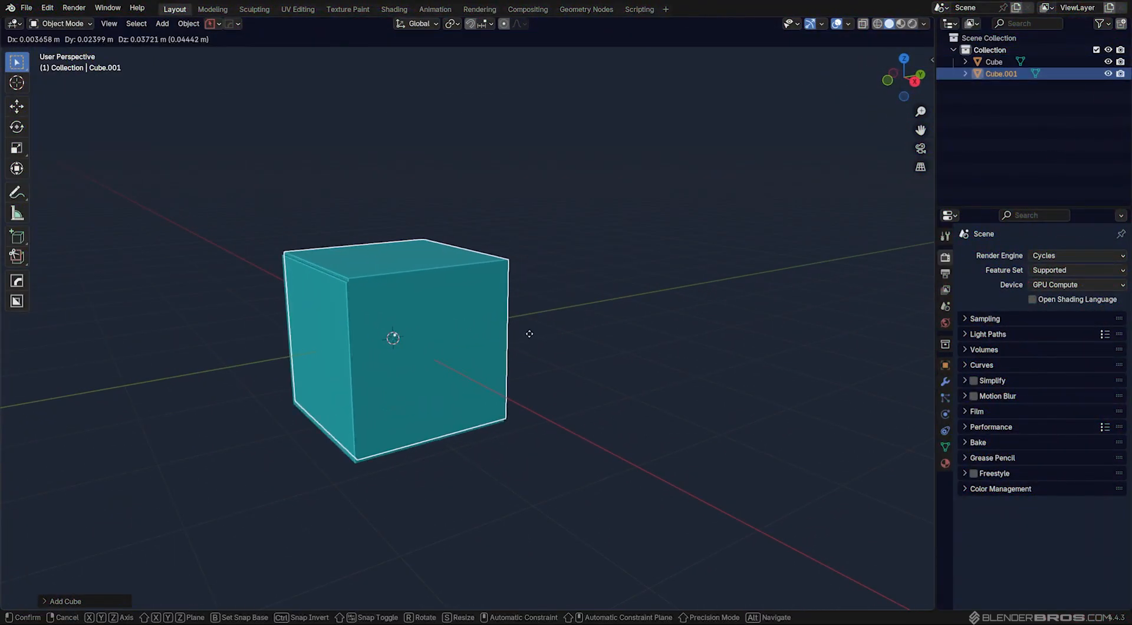
- Snap the 3D cursor to the top of Cube and bring Cube.001 to it
{"action": "key", "text": "Tab"}
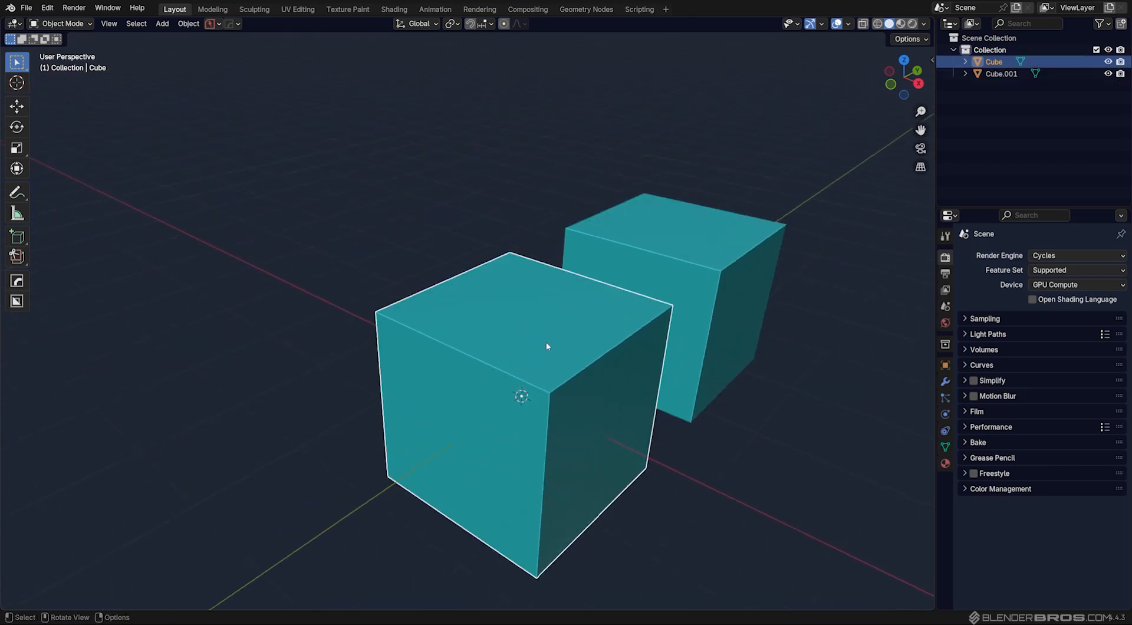
{"action": "key", "text": "Tab"}
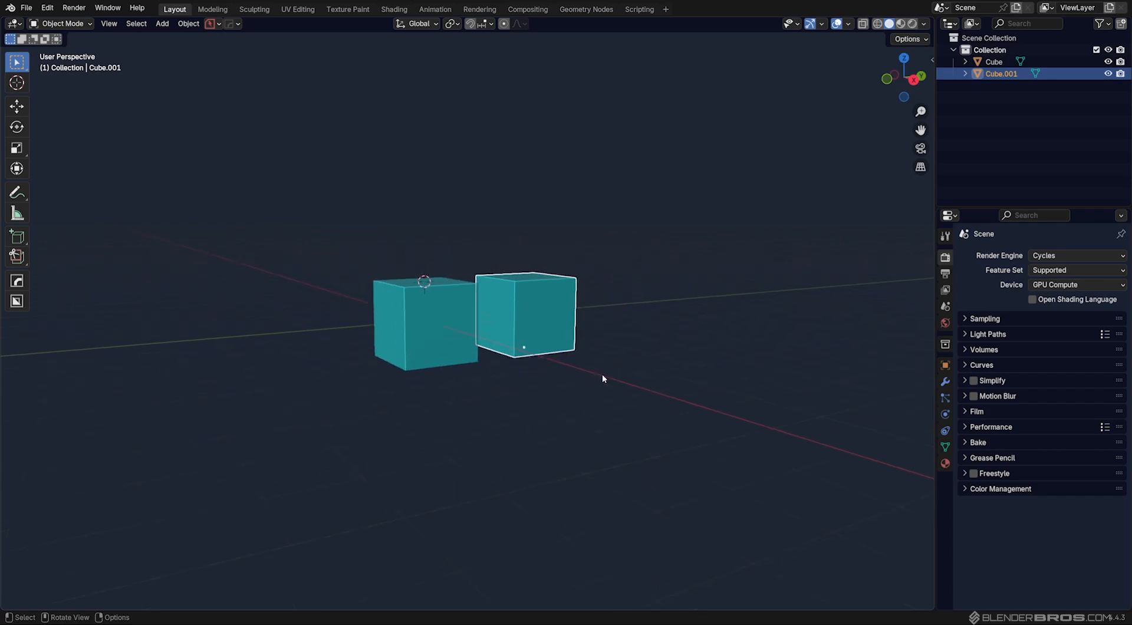
{"action": "left_click", "coordinate": [161, 24]}
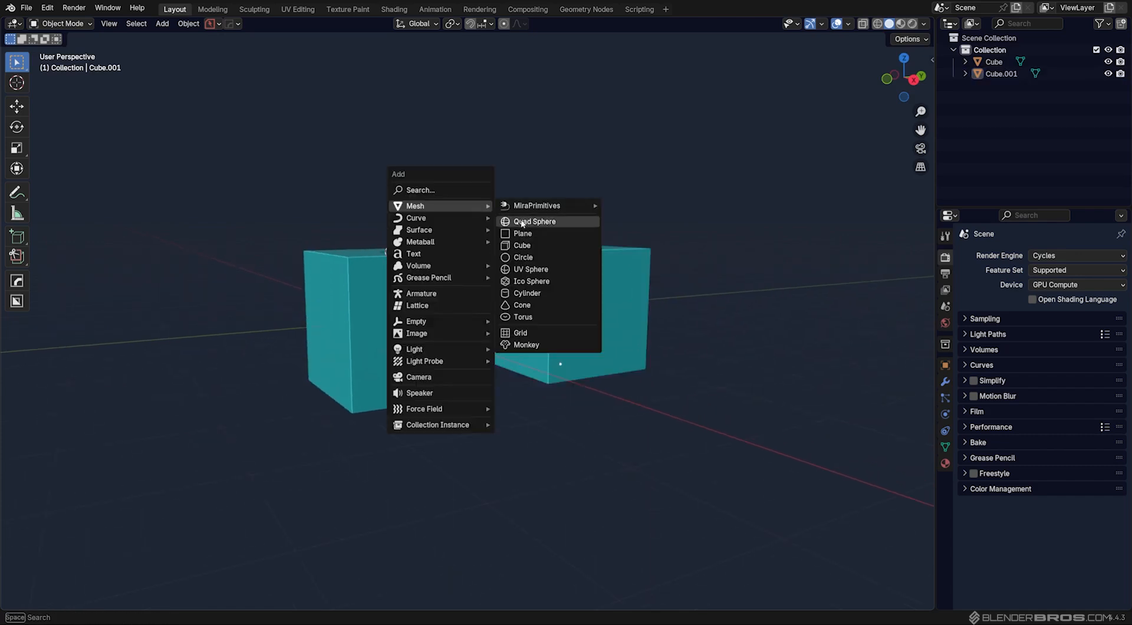
{"action": "left_click", "coordinate": [518, 245]}
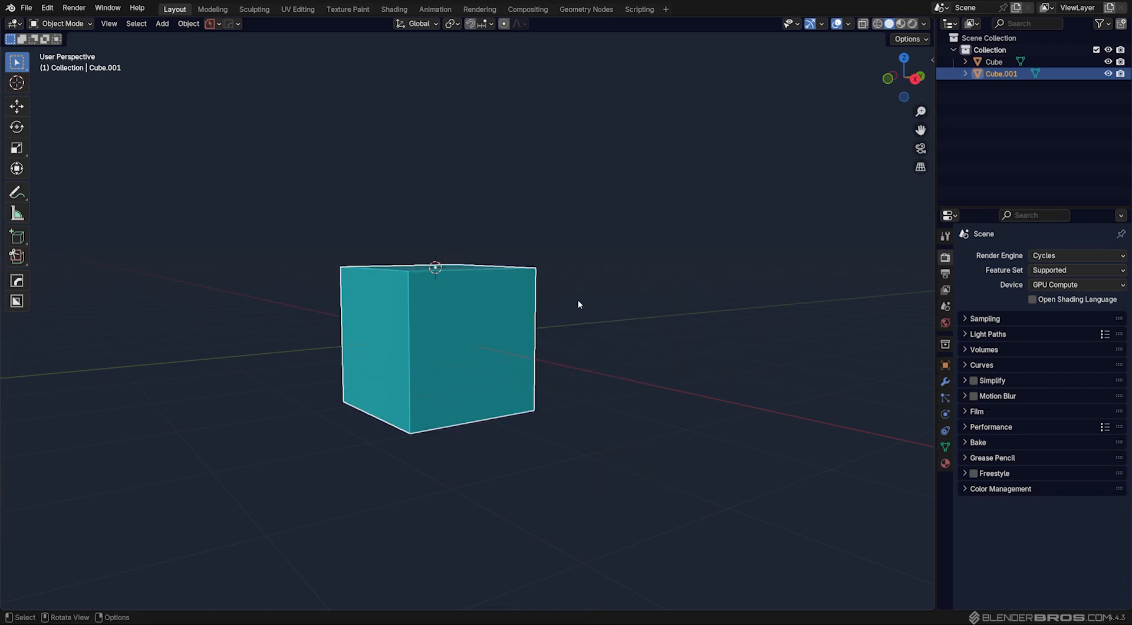
- Scale Cube.001 down and place it on top of the original cube
{"action": "left_click_drag", "start_coordinate": [578, 303], "coordinate": [556, 322]}
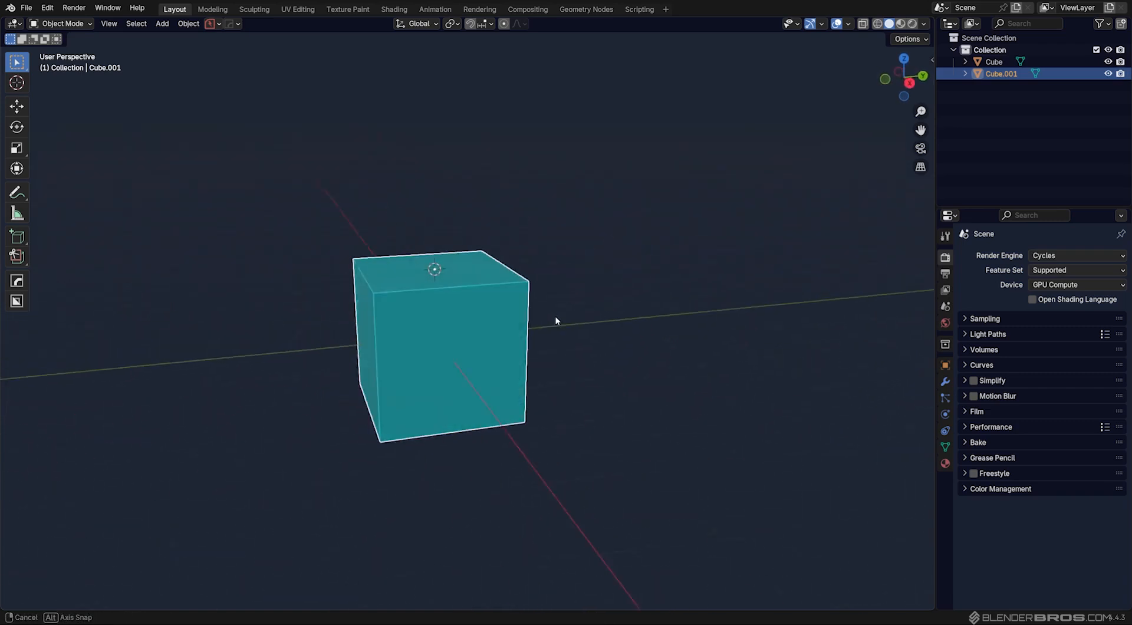
{"action": "key", "text": "s"}
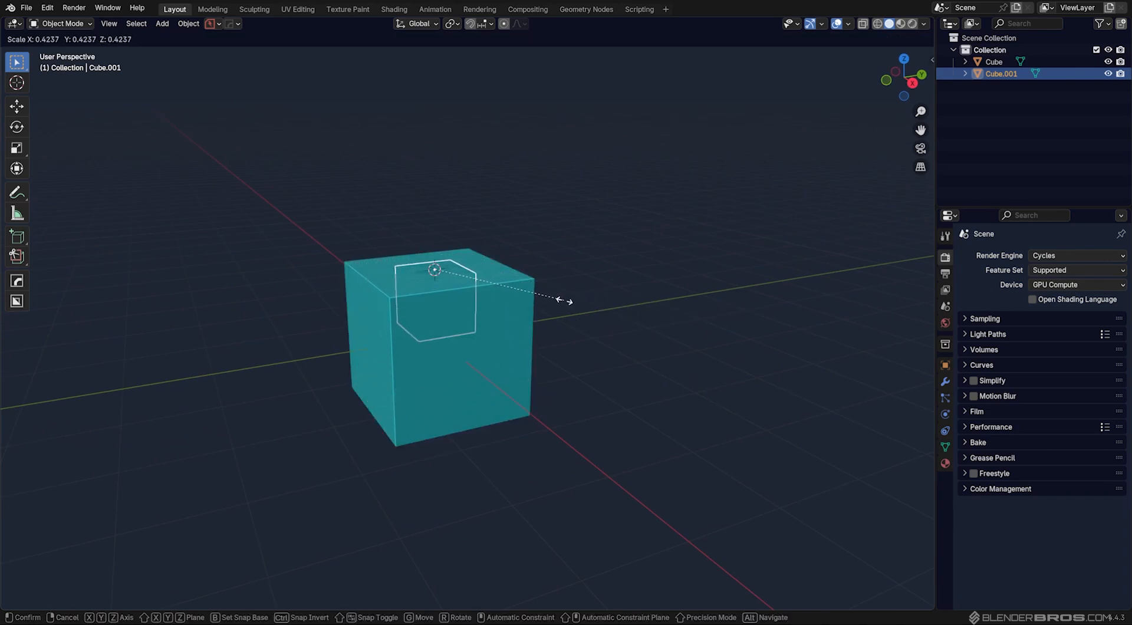
{"action": "left_click", "coordinate": [542, 301]}
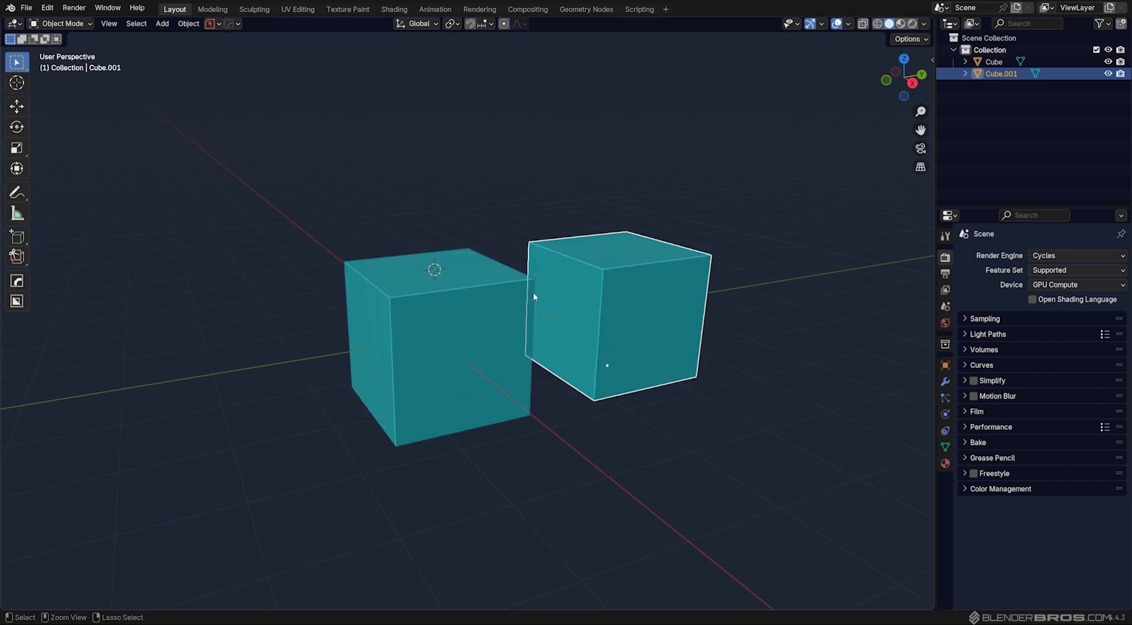
{"action": "mouse_move", "coordinate": [663, 316]}
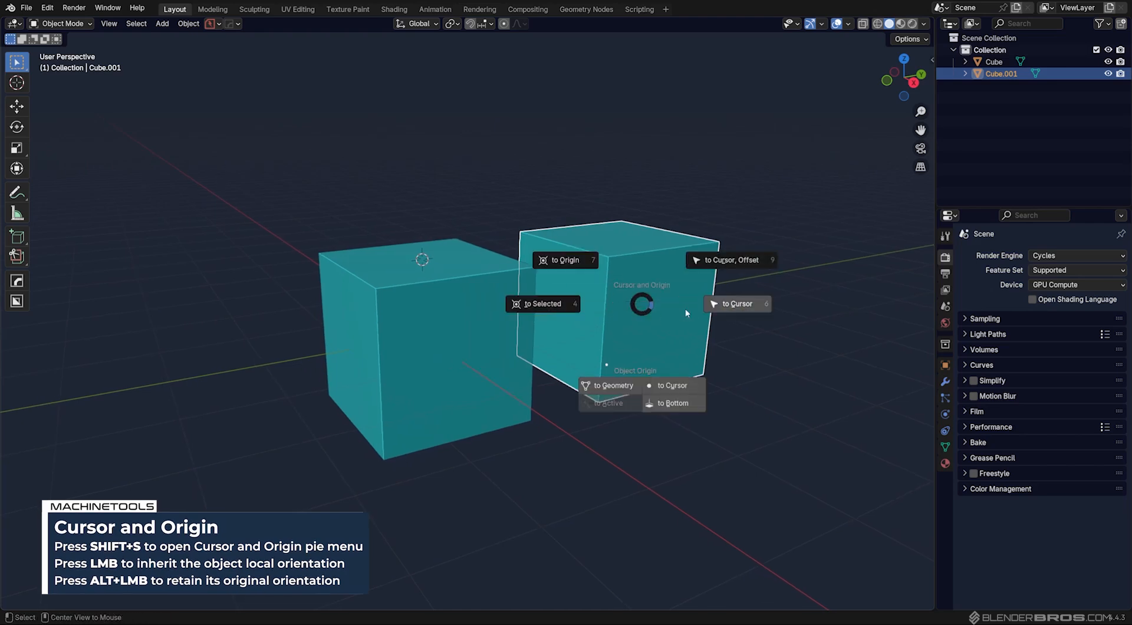
{"action": "mouse_move", "coordinate": [733, 304]}
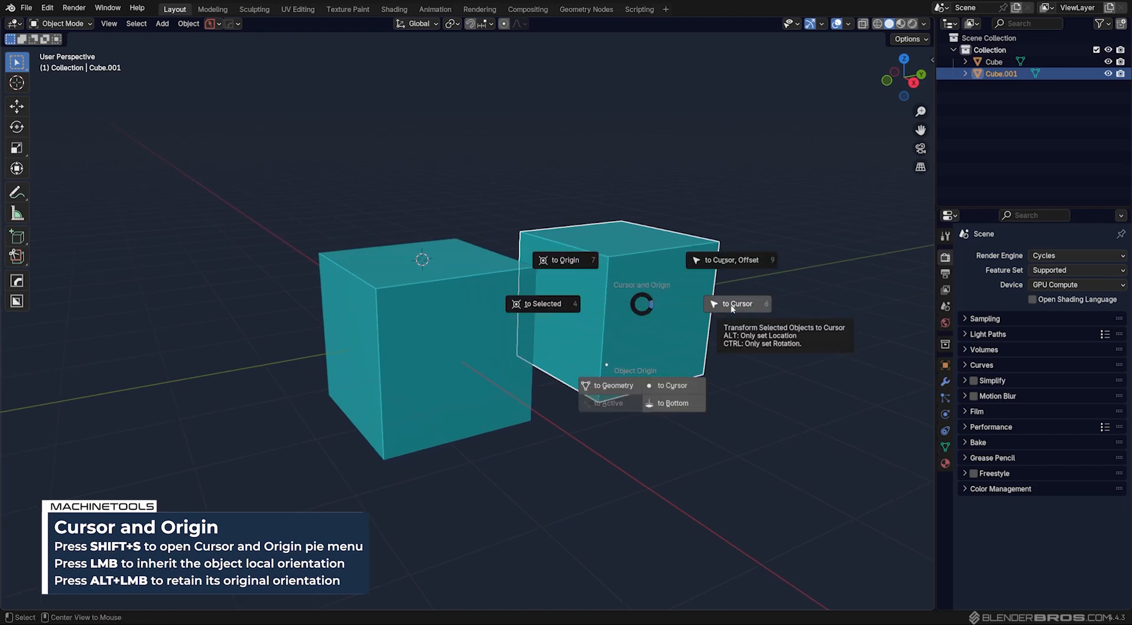
{"action": "left_click", "coordinate": [738, 303]}
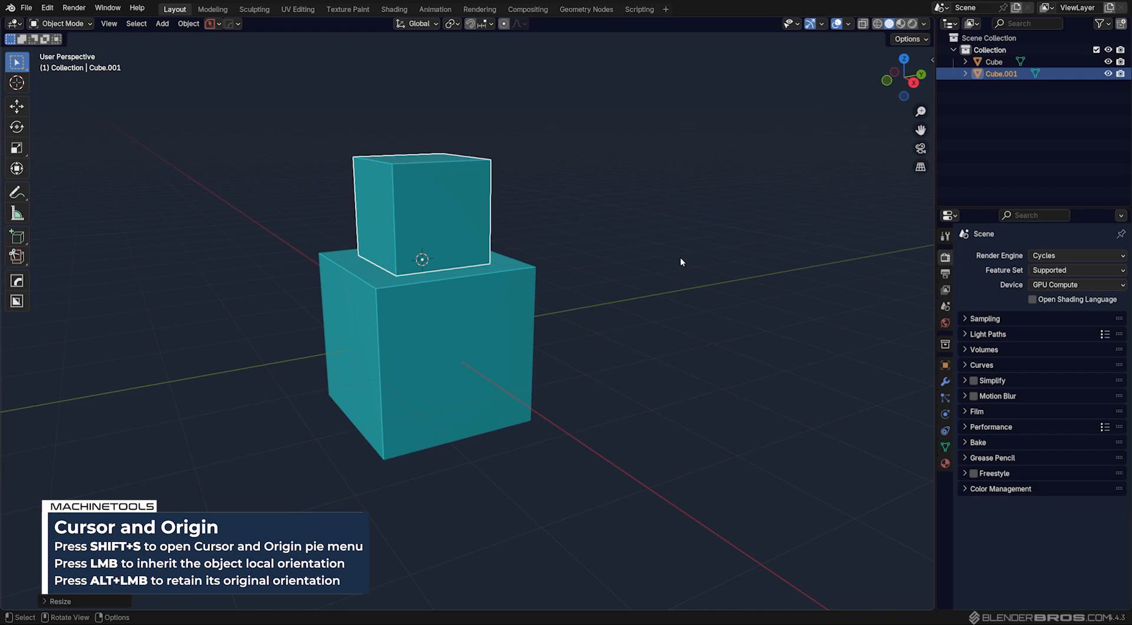
{"action": "mouse_move", "coordinate": [648, 234]}
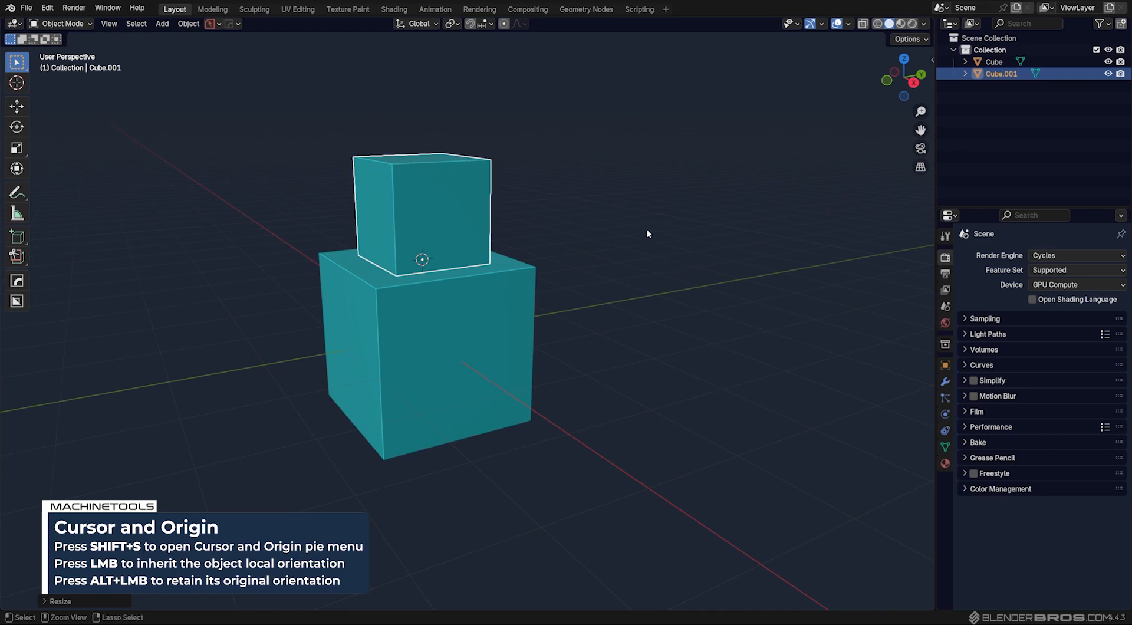
- Set the Transform Pivot Point to Individual Origins
{"action": "left_click", "coordinate": [450, 24]}
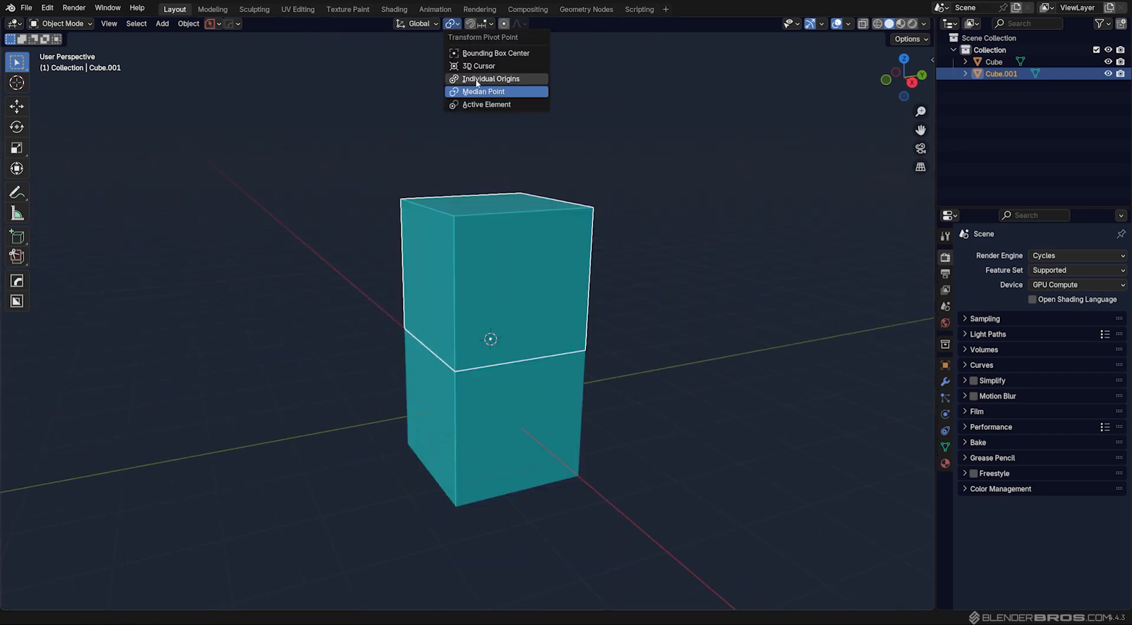
{"action": "left_click", "coordinate": [483, 91]}
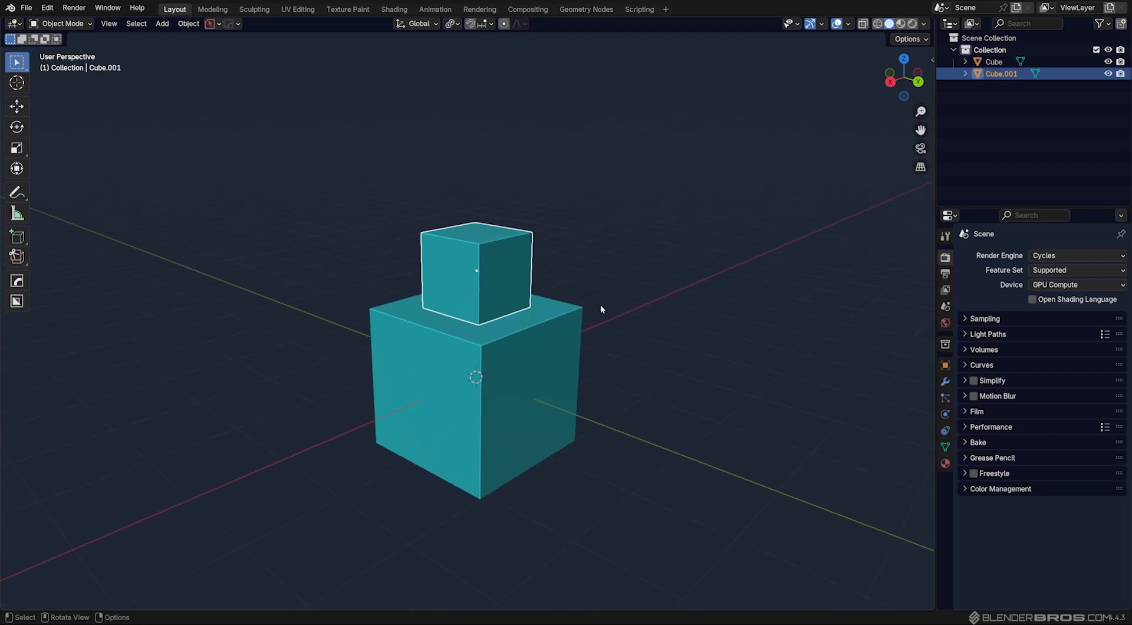
{"action": "mouse_move", "coordinate": [735, 320]}
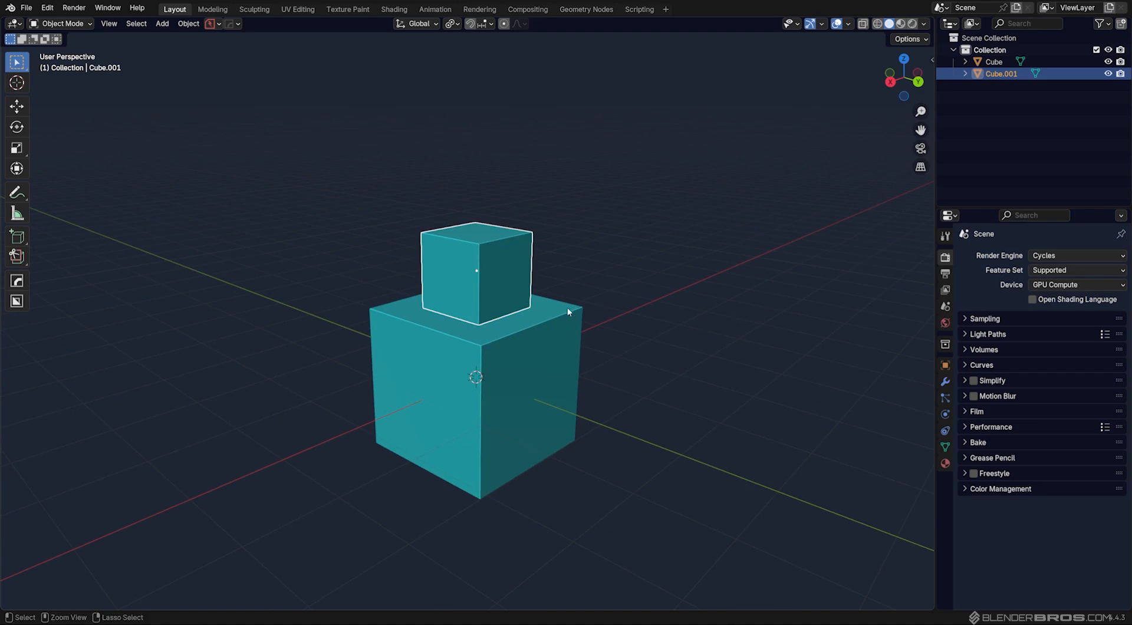
- Move Cube.001 away from Cube and parent it to Cube with Ctrl+P > Object
{"action": "left_click_drag", "start_coordinate": [476, 271], "coordinate": [781, 248]}
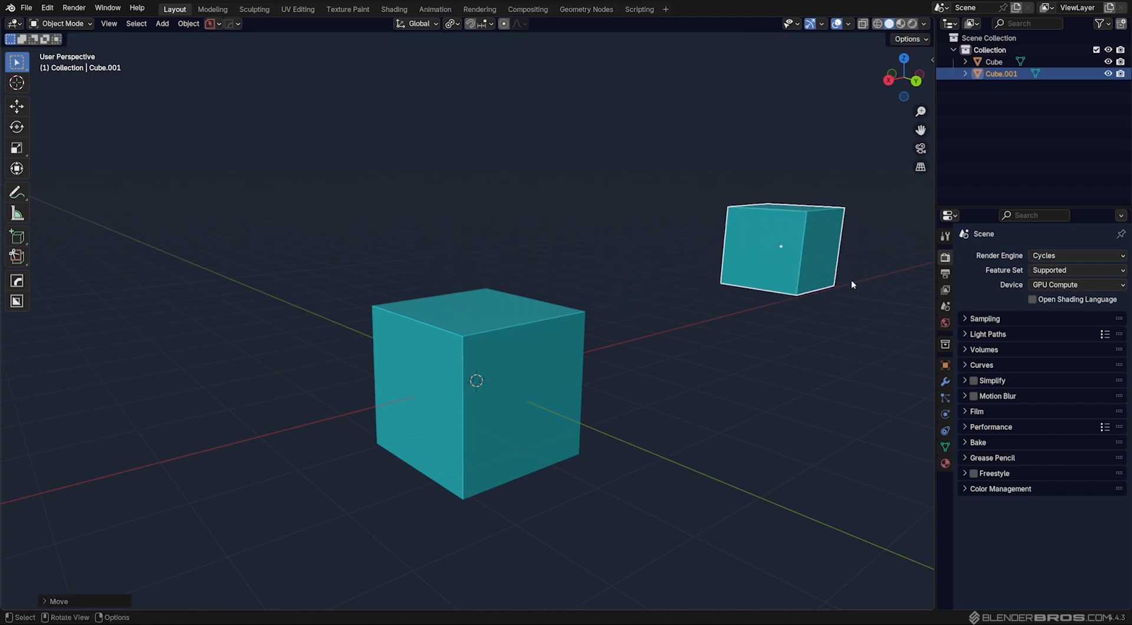
{"action": "key", "text": "Tab"}
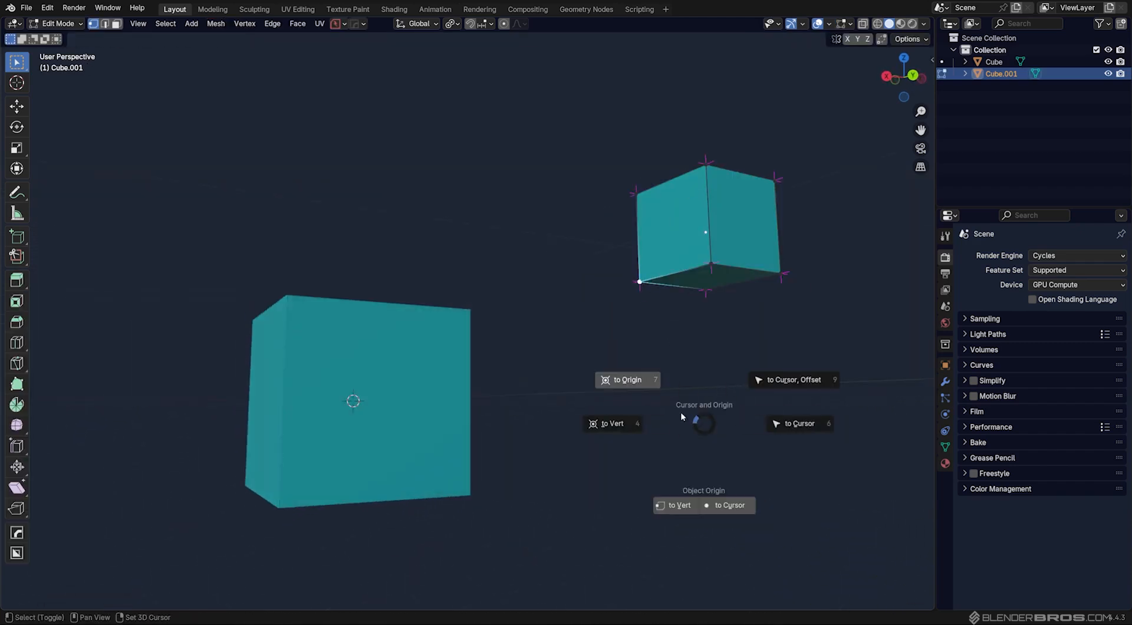
{"action": "mouse_move", "coordinate": [670, 481]}
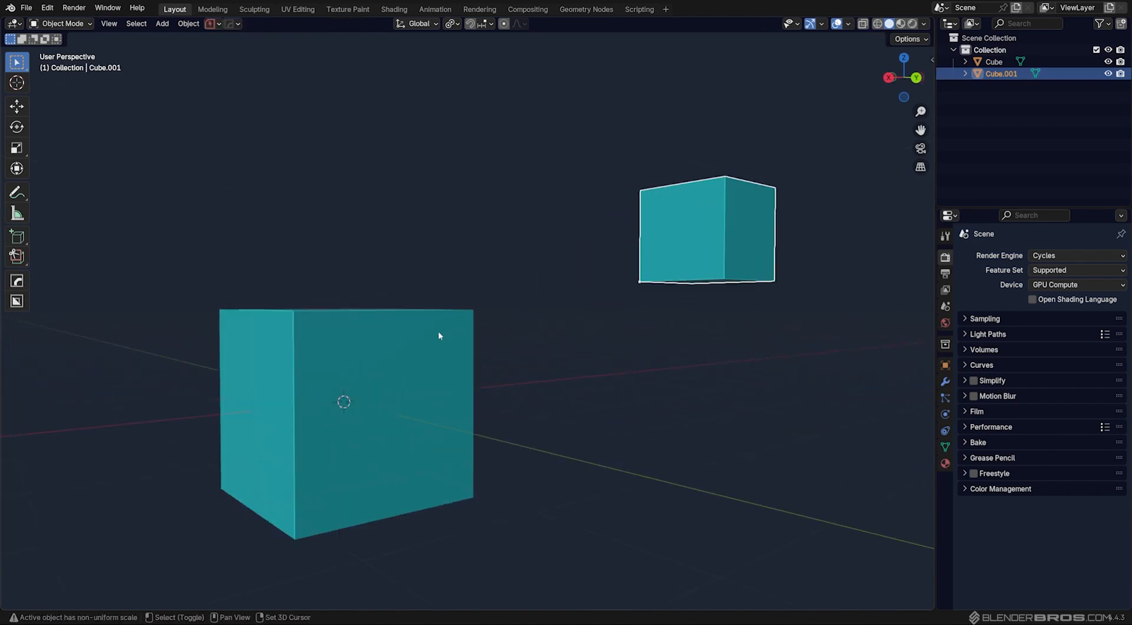
{"action": "key", "text": "Ctrl+P"}
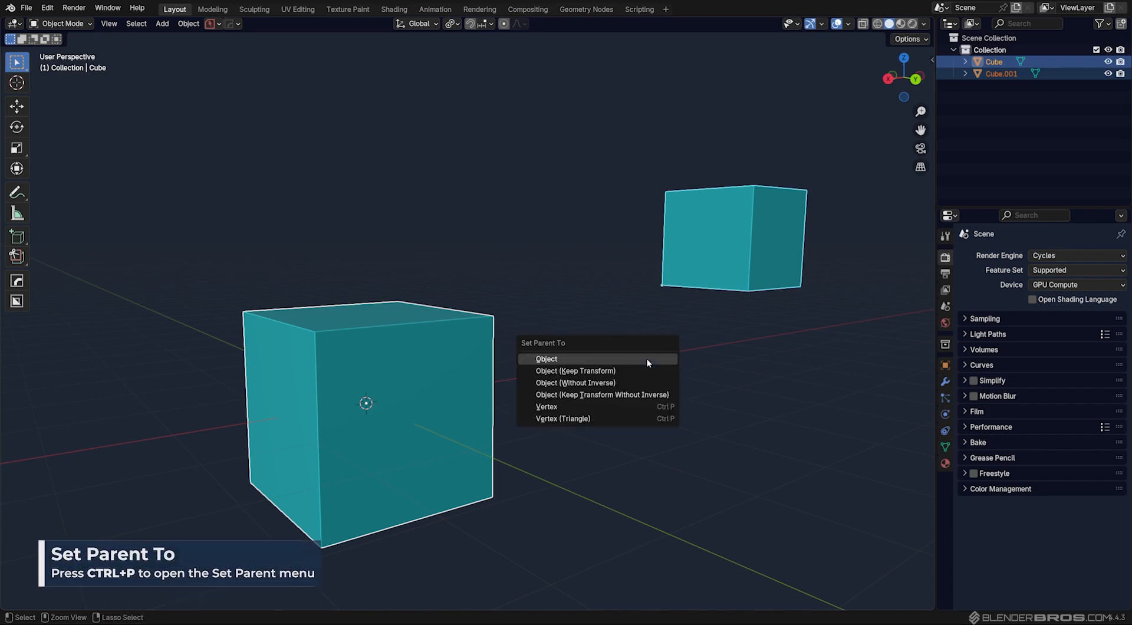
{"action": "left_click", "coordinate": [547, 359]}
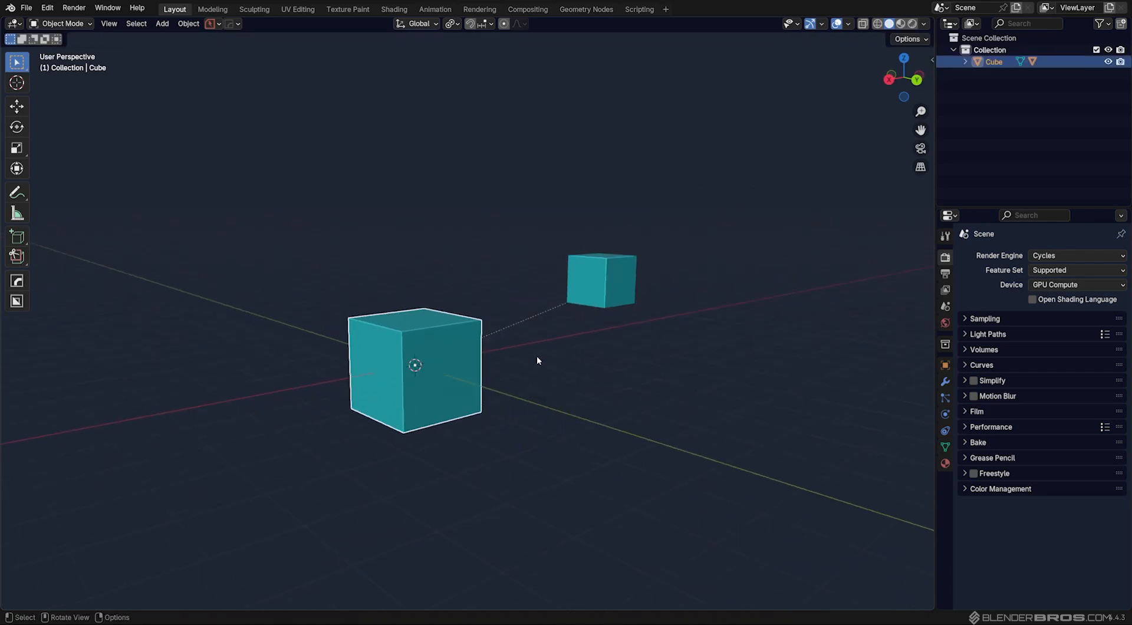
{"action": "left_click_drag", "start_coordinate": [537, 361], "coordinate": [669, 267]}
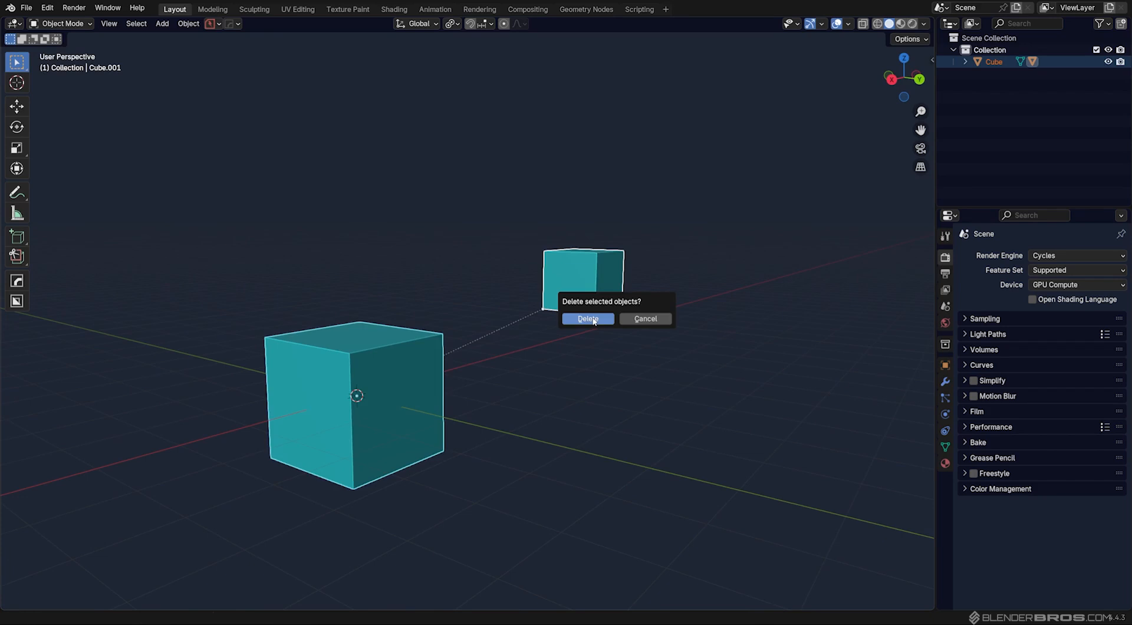
{"action": "mouse_move", "coordinate": [572, 322]}
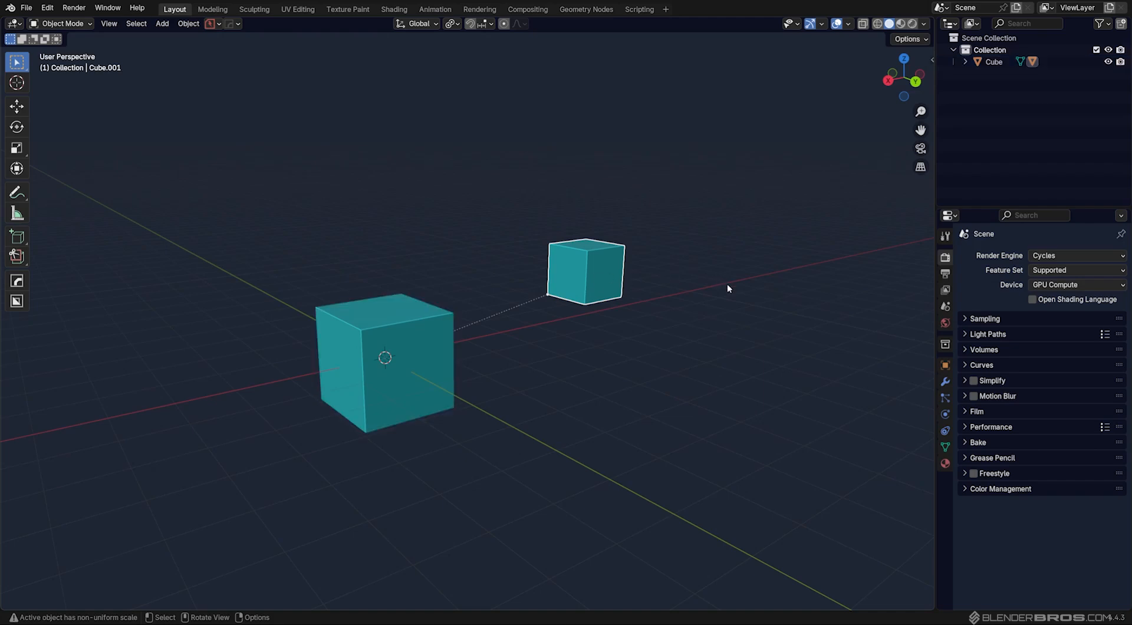
{"action": "key", "text": "r"}
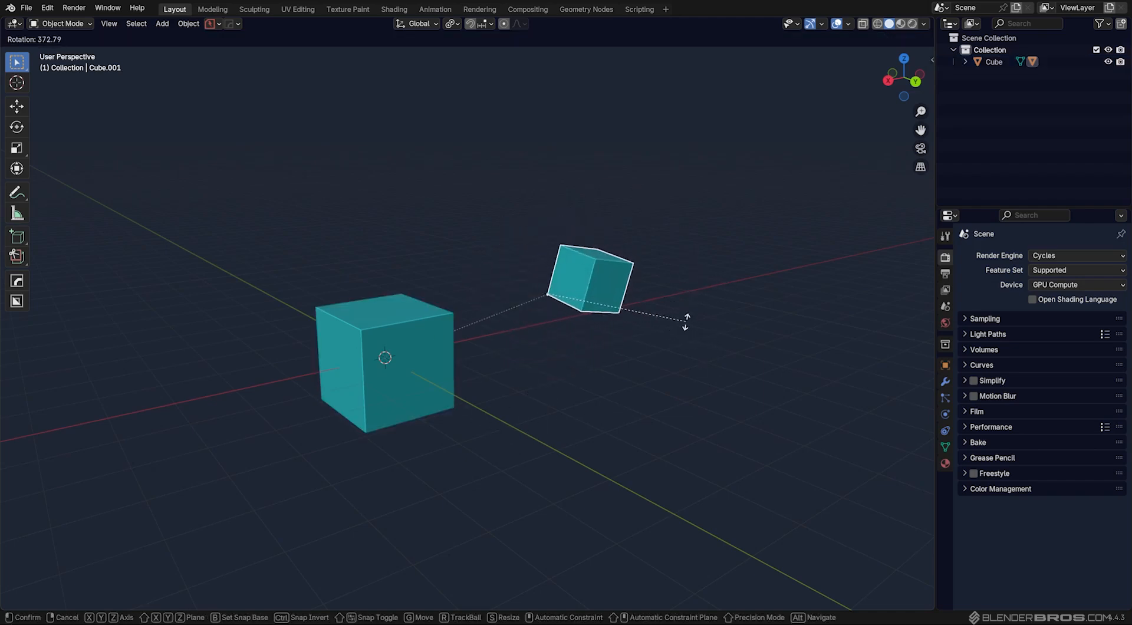
{"action": "left_click", "coordinate": [707, 352]}
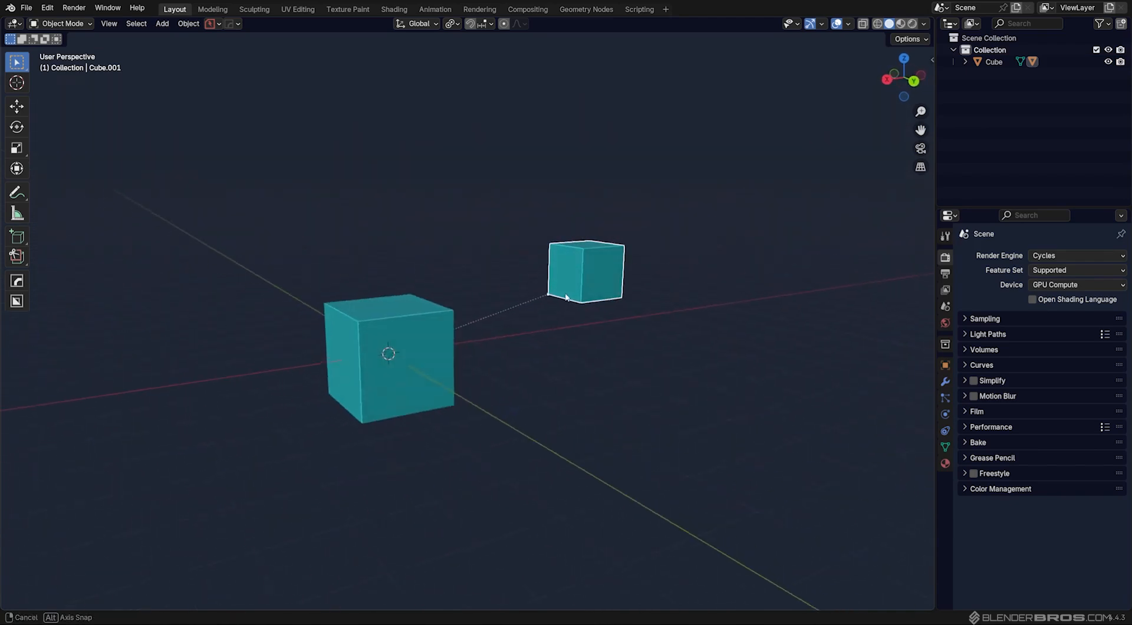
{"action": "left_click_drag", "start_coordinate": [563, 296], "coordinate": [560, 456]}
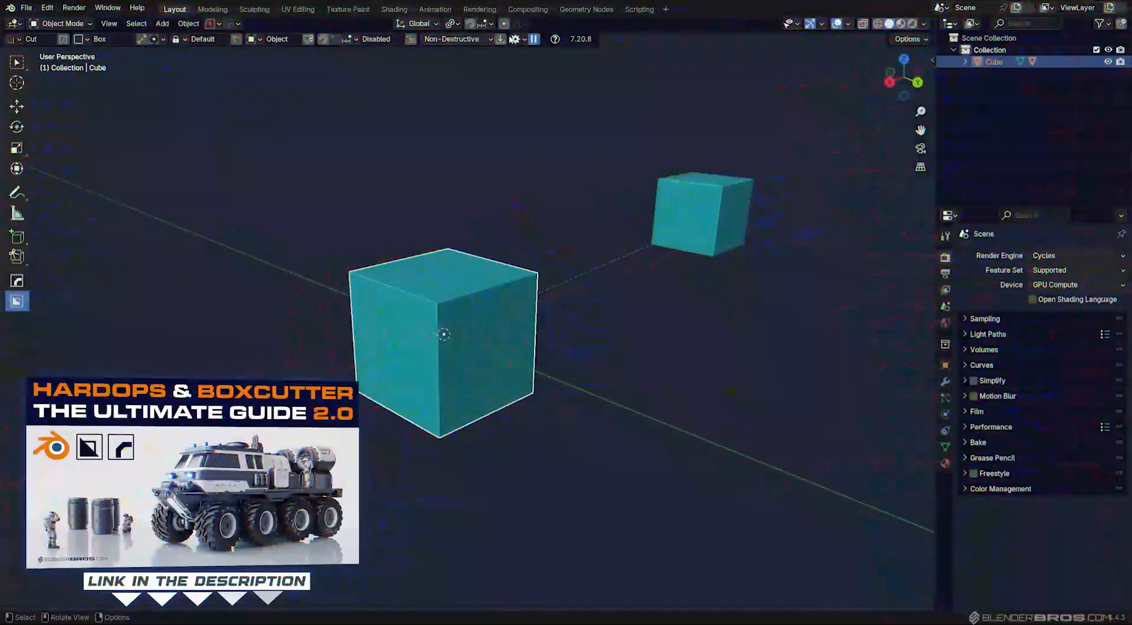
{"action": "left_click", "coordinate": [513, 39]}
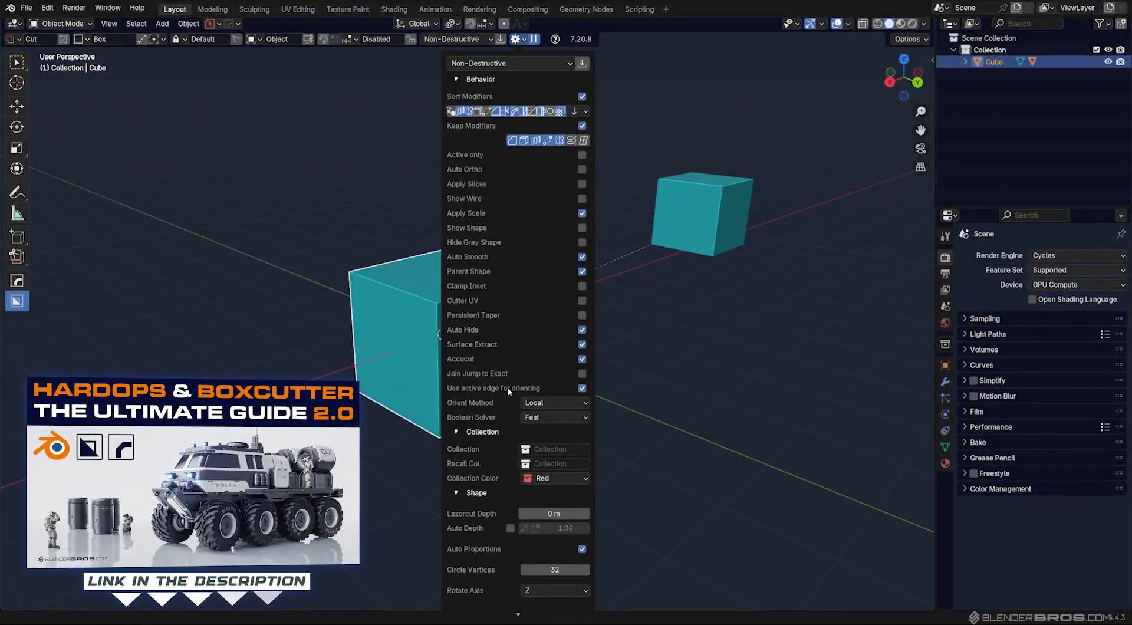
{"action": "mouse_move", "coordinate": [478, 324]}
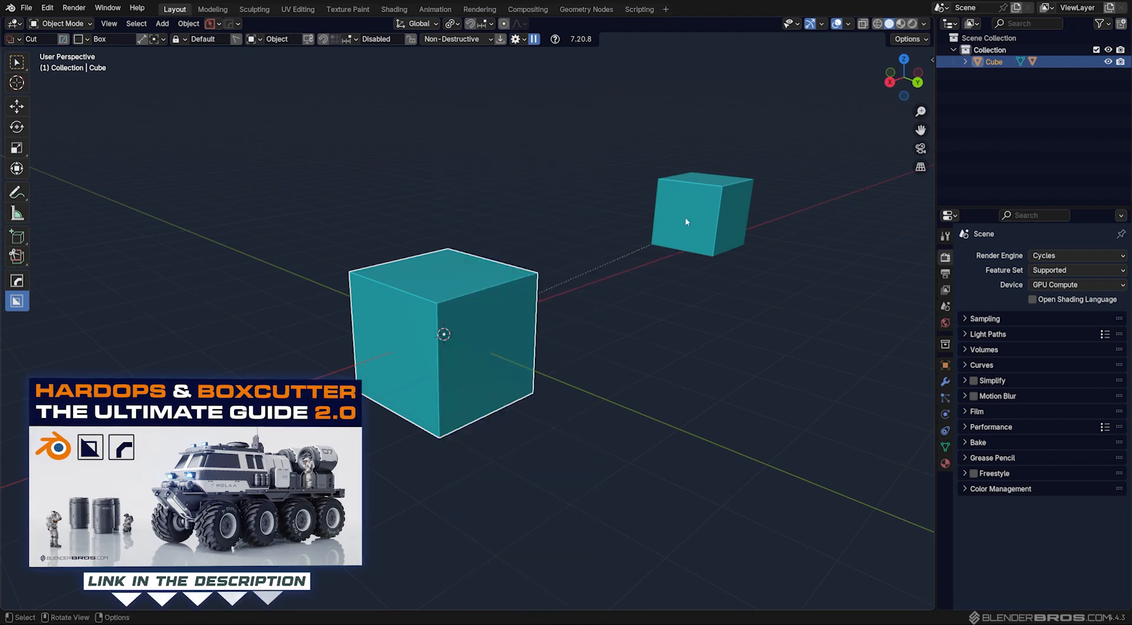
{"action": "left_click_drag", "start_coordinate": [686, 221], "coordinate": [545, 332]}
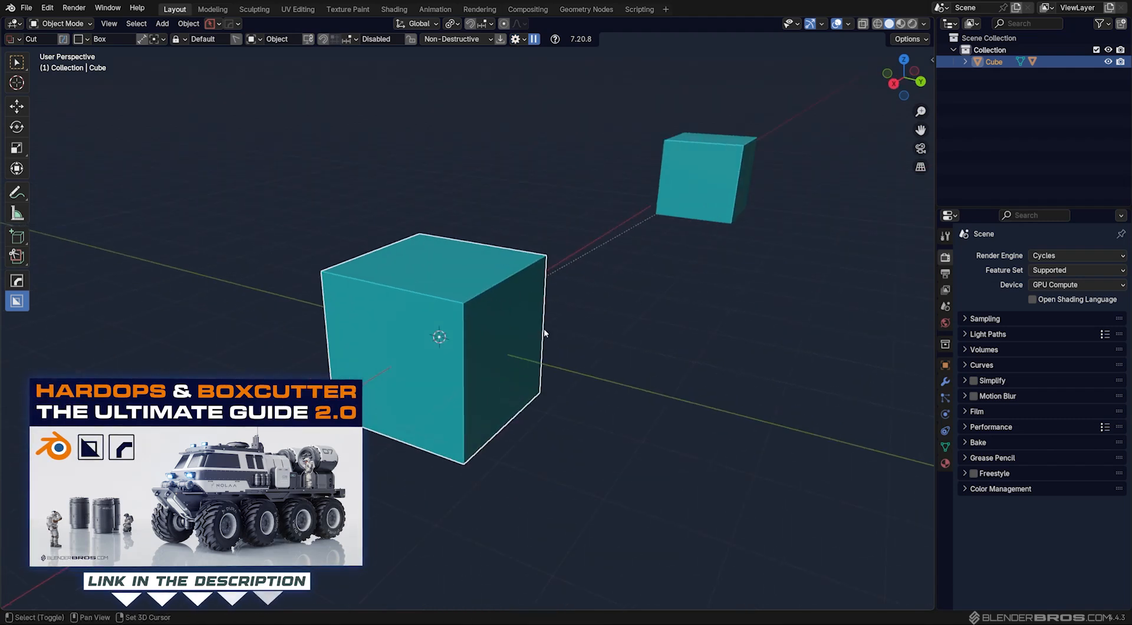
{"action": "left_click_drag", "start_coordinate": [545, 332], "coordinate": [567, 328]}
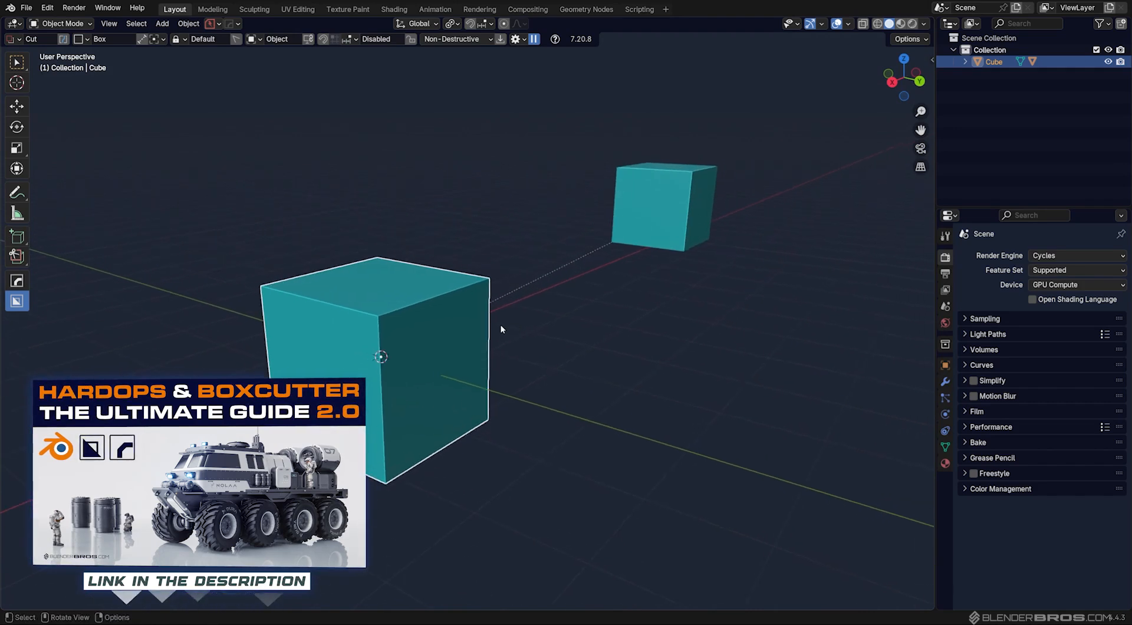
{"action": "mouse_move", "coordinate": [475, 264]}
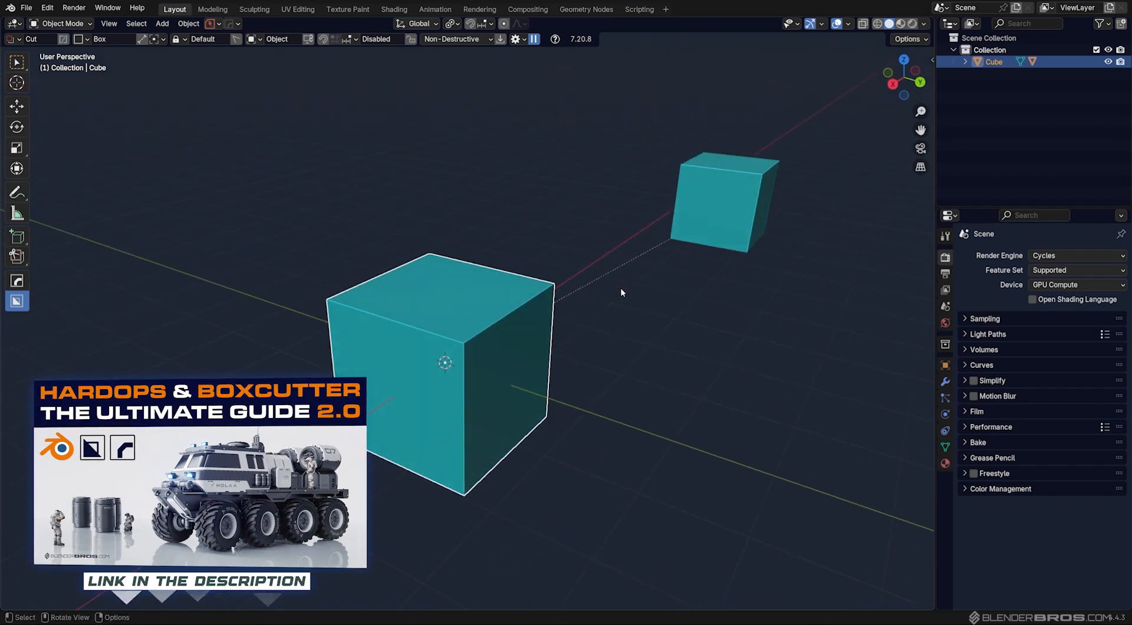
{"action": "mouse_move", "coordinate": [678, 224]}
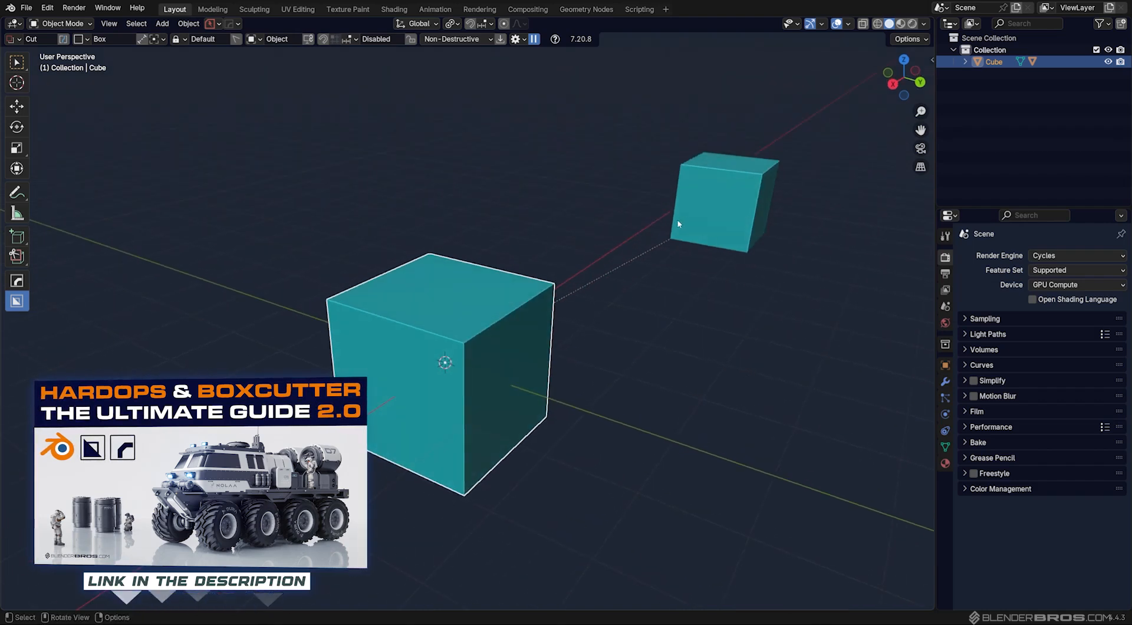